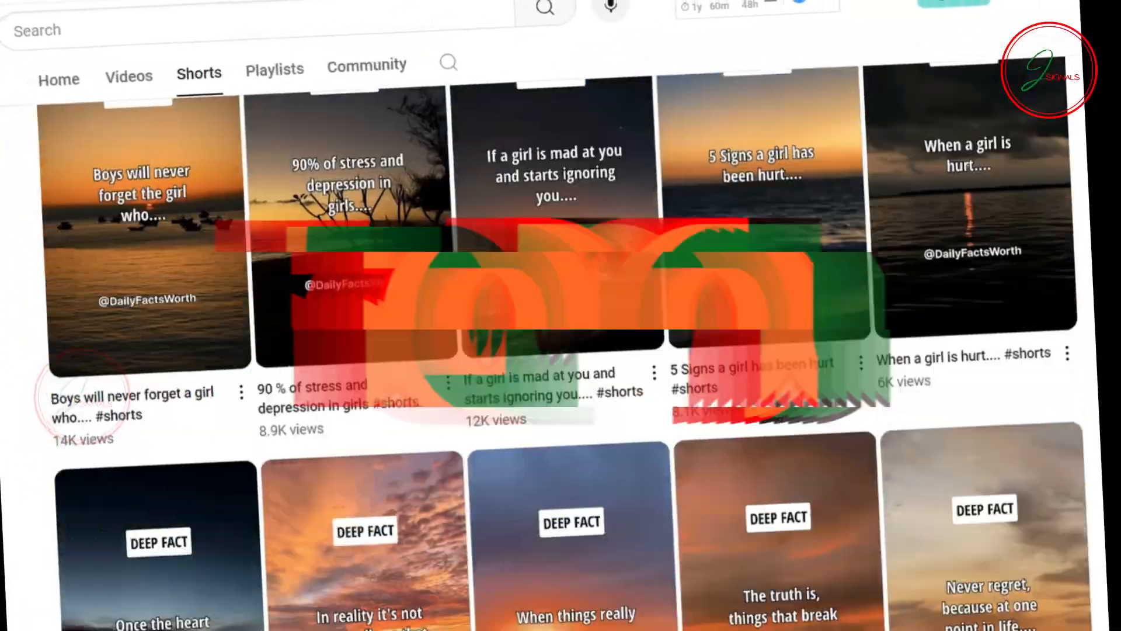
- Submit the DailyFactsWorth Shorts channel link to the monetization checker
{"action": "scroll", "scroll_direction": "down", "scroll_amount": 3}
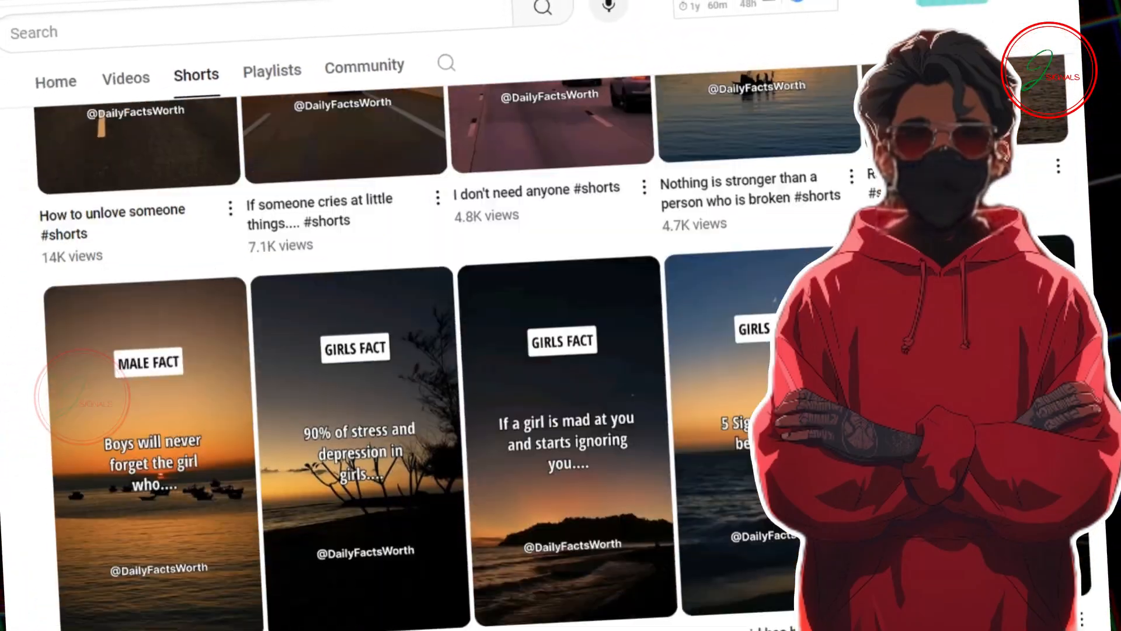
{"action": "scroll", "scroll_direction": "down", "scroll_amount": 3}
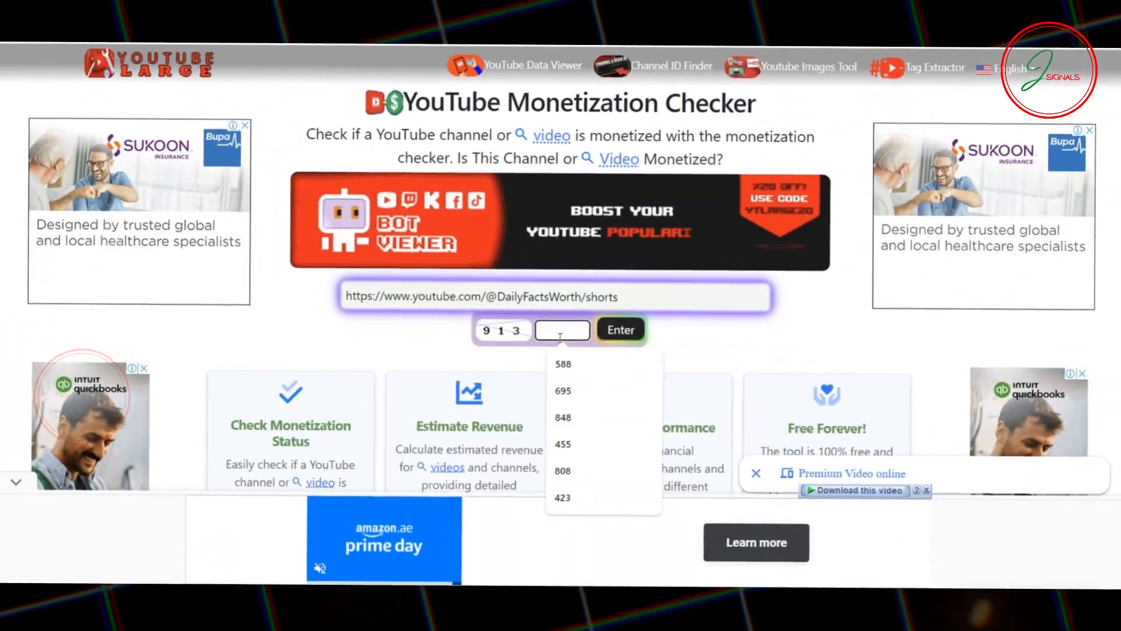
{"action": "left_click", "coordinate": [620, 330]}
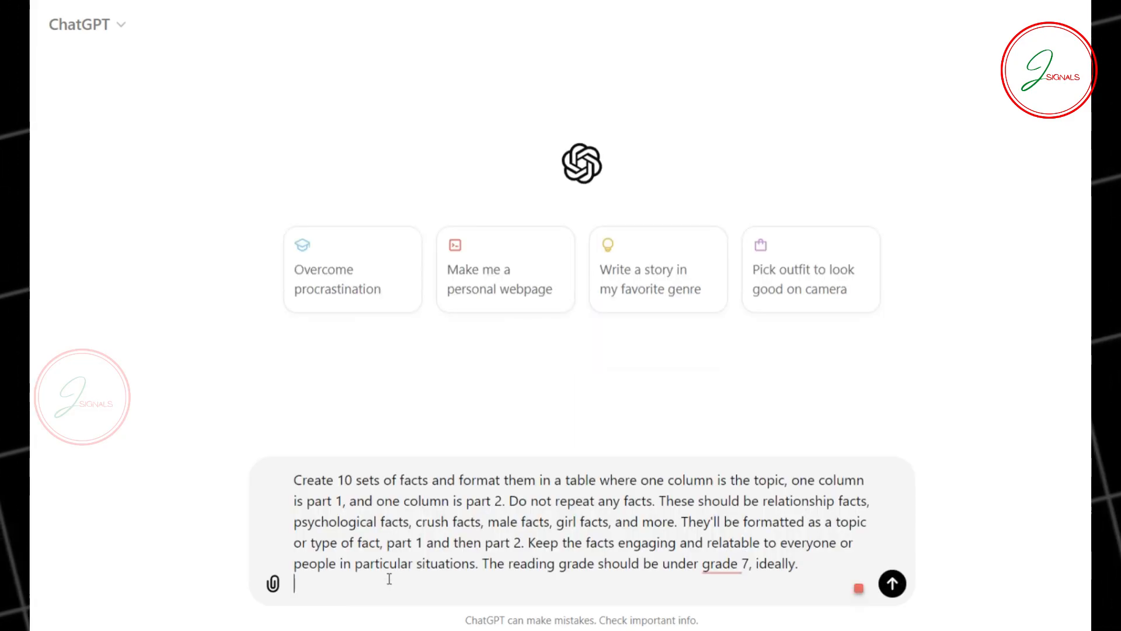
- Send the request for 10 facts as a Topic / Part 1 / Part 2 table
{"action": "left_click", "coordinate": [892, 583]}
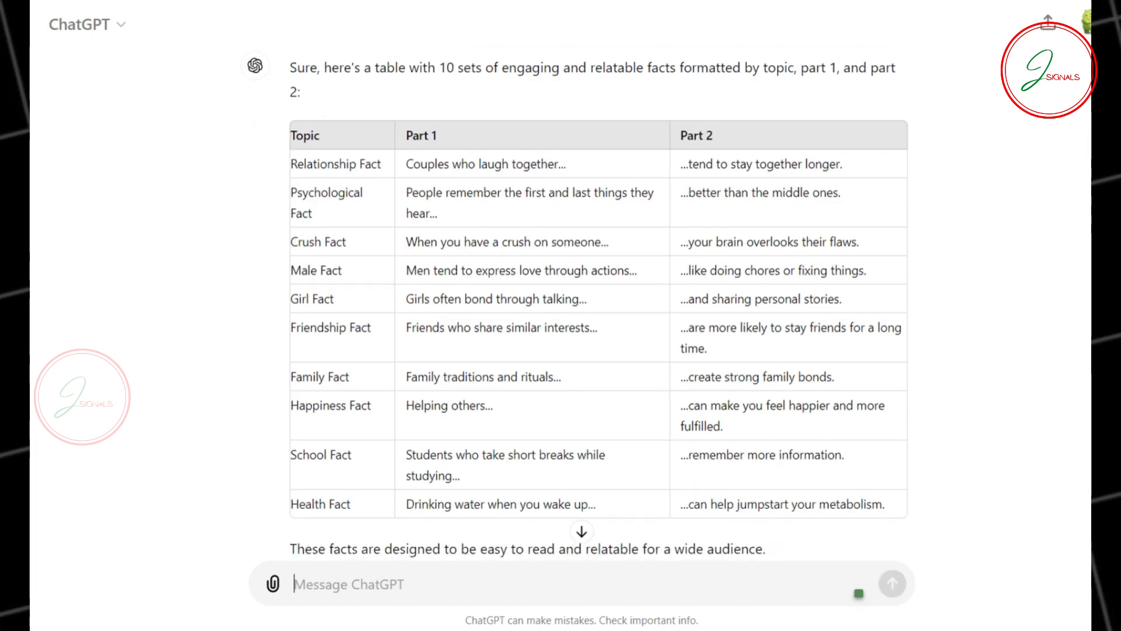
{"action": "scroll", "scroll_direction": "down", "scroll_amount": 3}
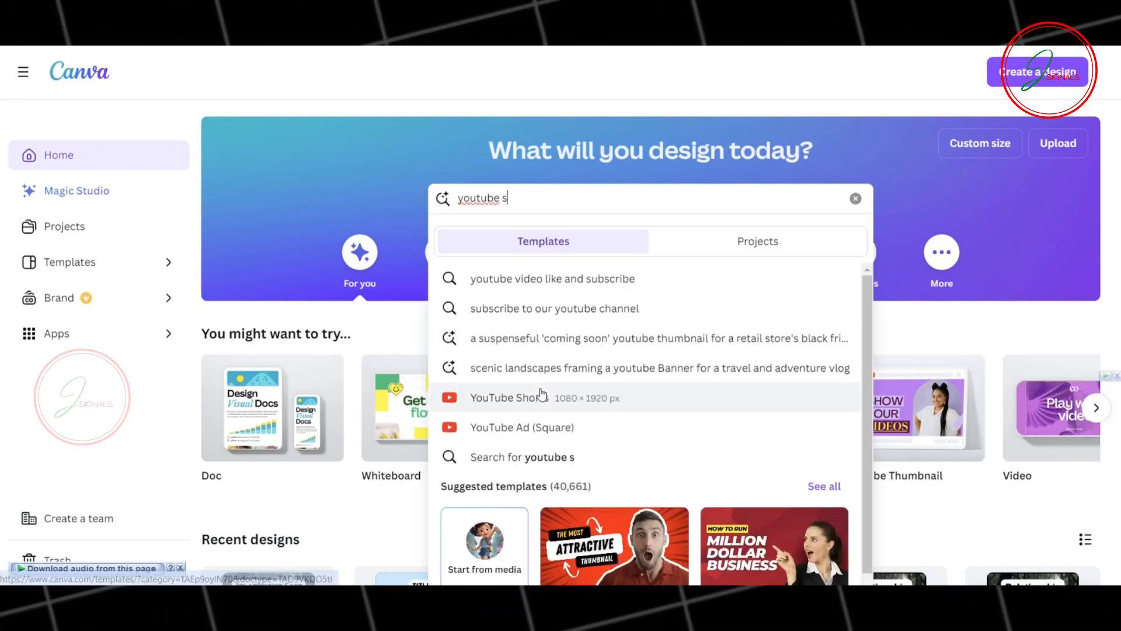
- Choose the YouTube Shorts 1080×1920 px design from the 'youtube s' search
{"action": "left_click", "coordinate": [508, 398]}
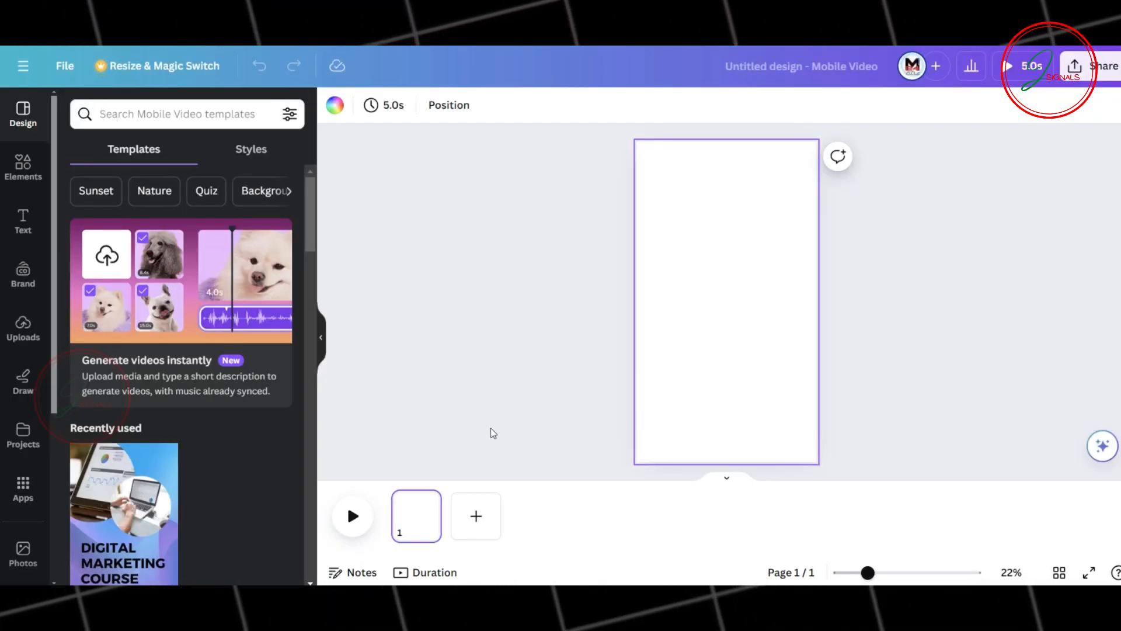
{"action": "mouse_move", "coordinate": [432, 317]}
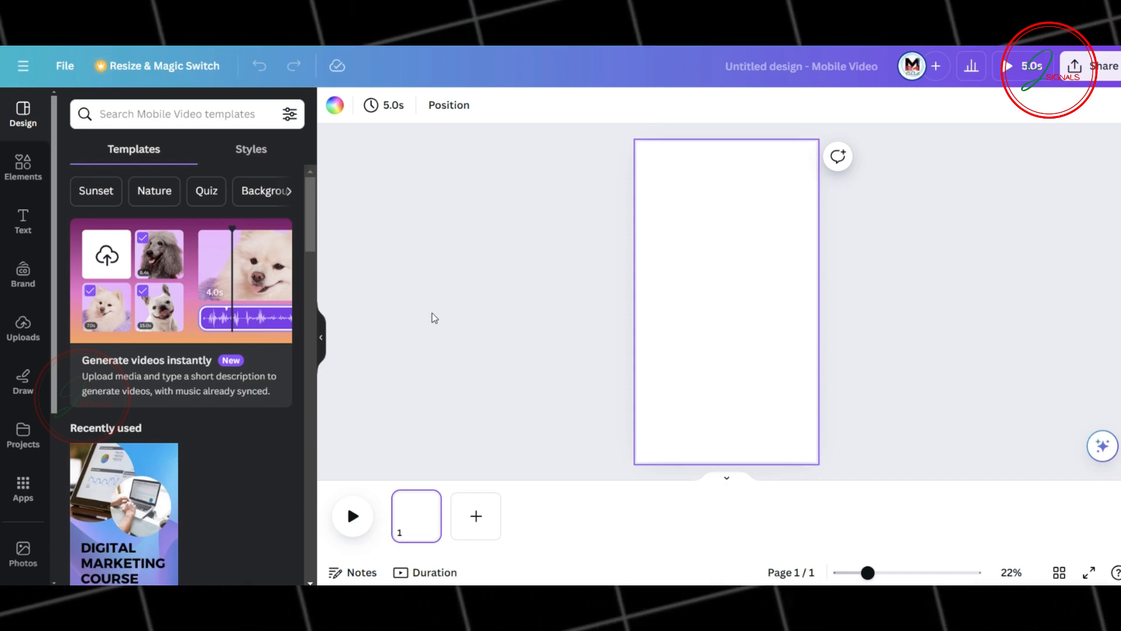
- Add a square image frame from the Elements frame search to the page
{"action": "left_click", "coordinate": [23, 168]}
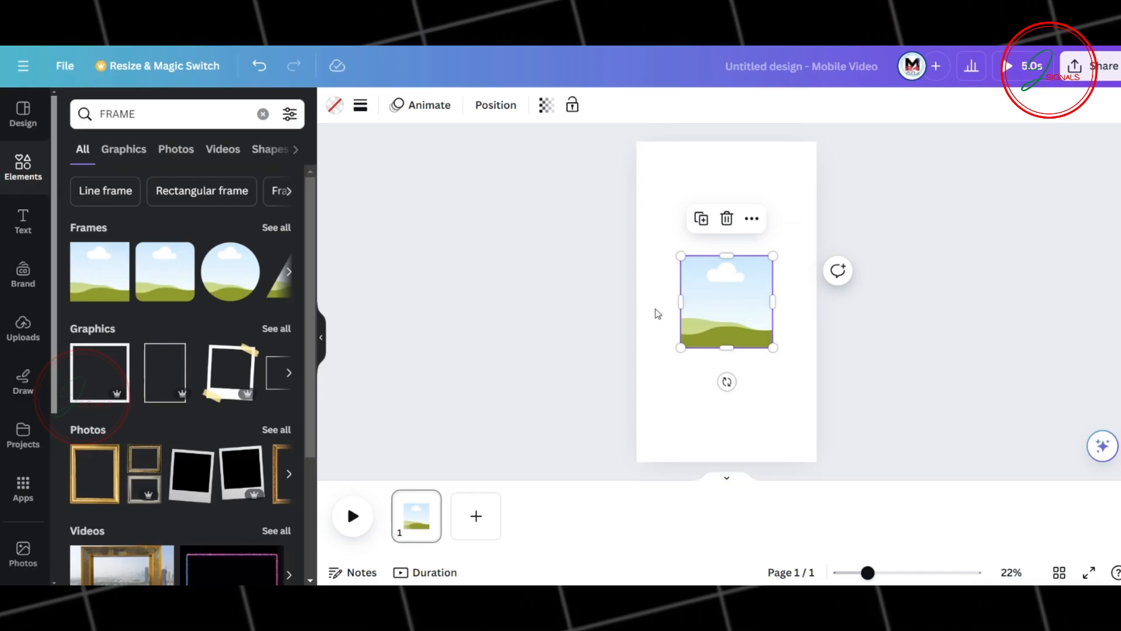
{"action": "mouse_move", "coordinate": [726, 251]}
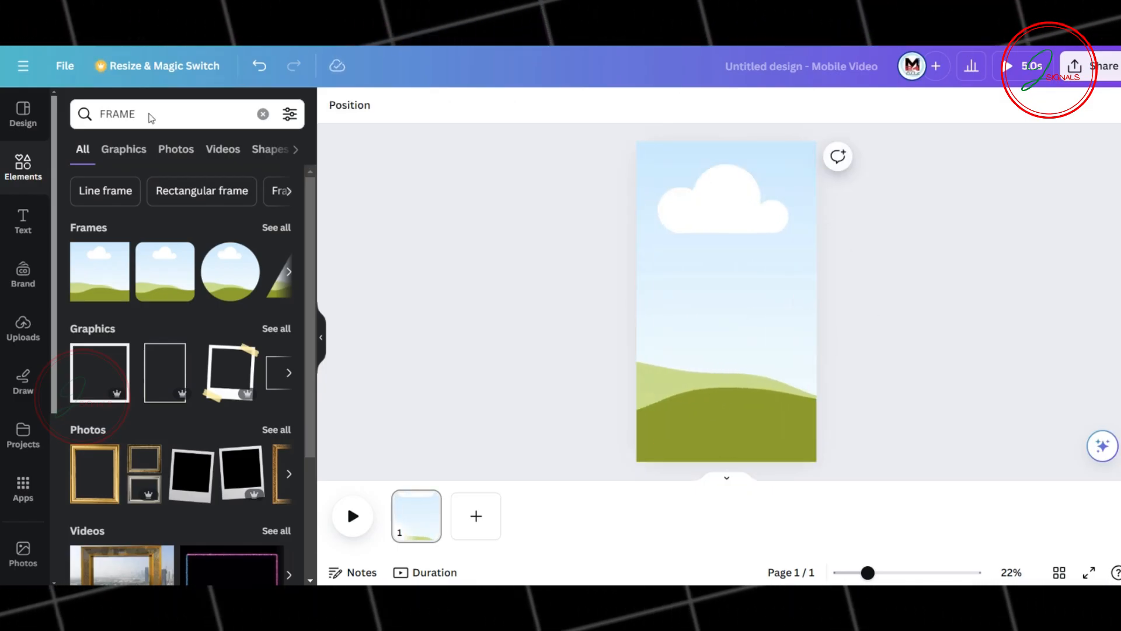
- Add a heading text box reading 'TITLE'
{"action": "left_click", "coordinate": [23, 222]}
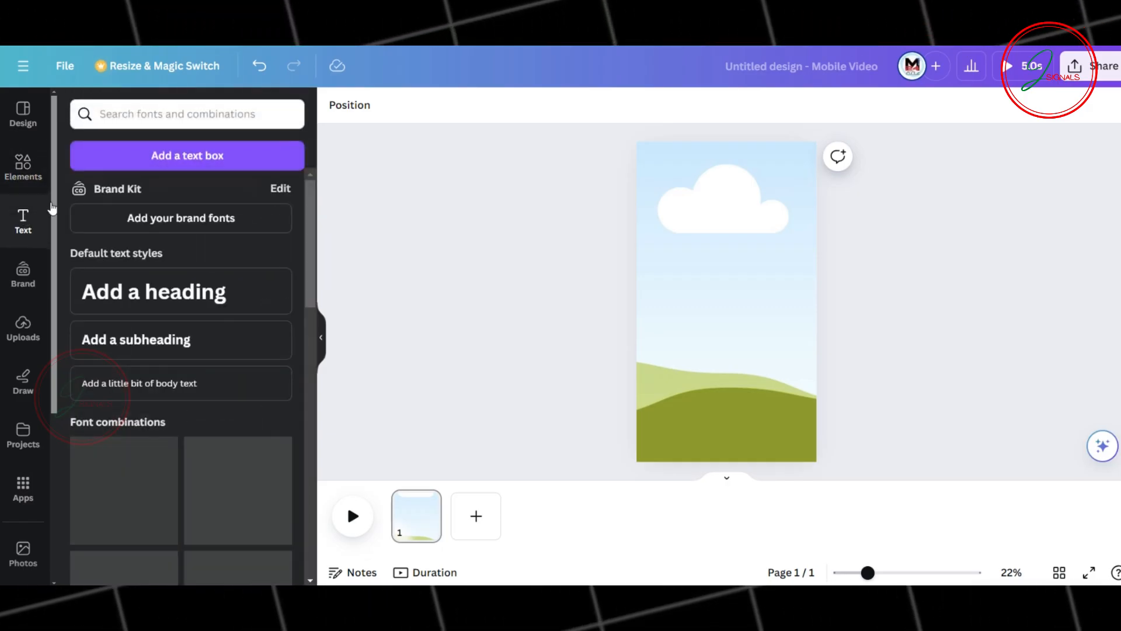
{"action": "left_click", "coordinate": [181, 291]}
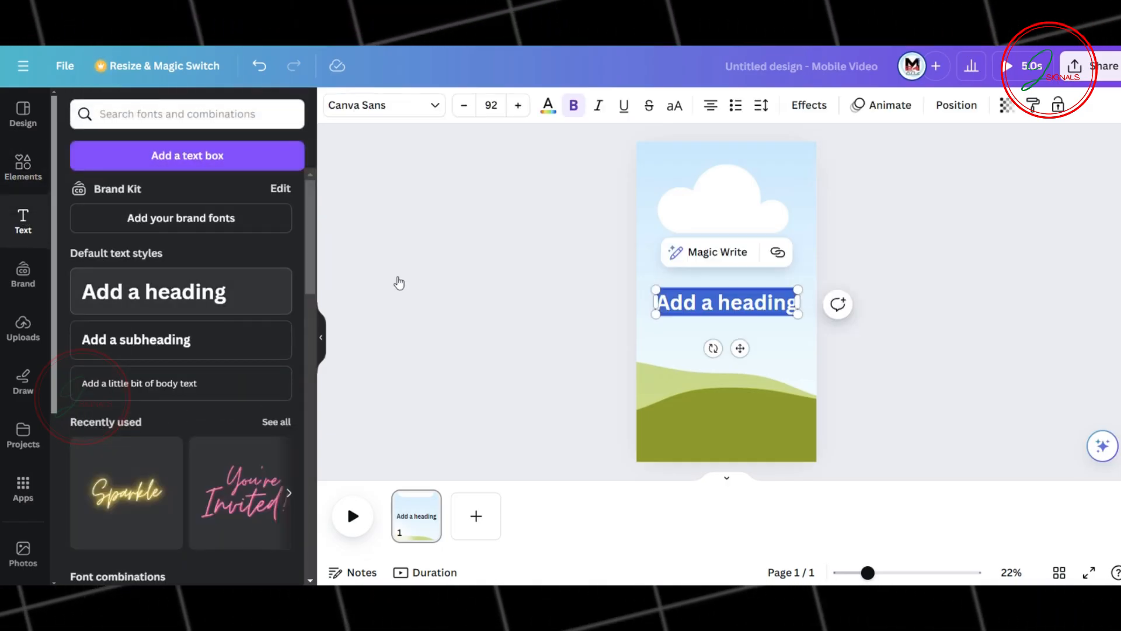
{"action": "type", "text": "TITLE"}
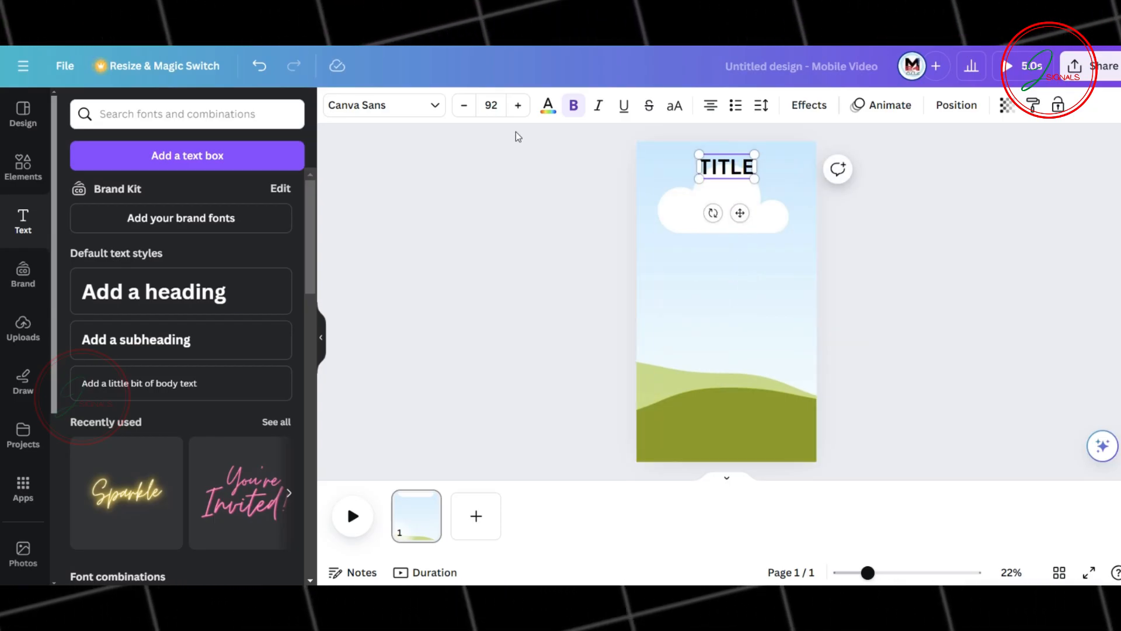
- Set the TITLE font to Norwester and give it a coloured Background effect
{"action": "left_click", "coordinate": [384, 105]}
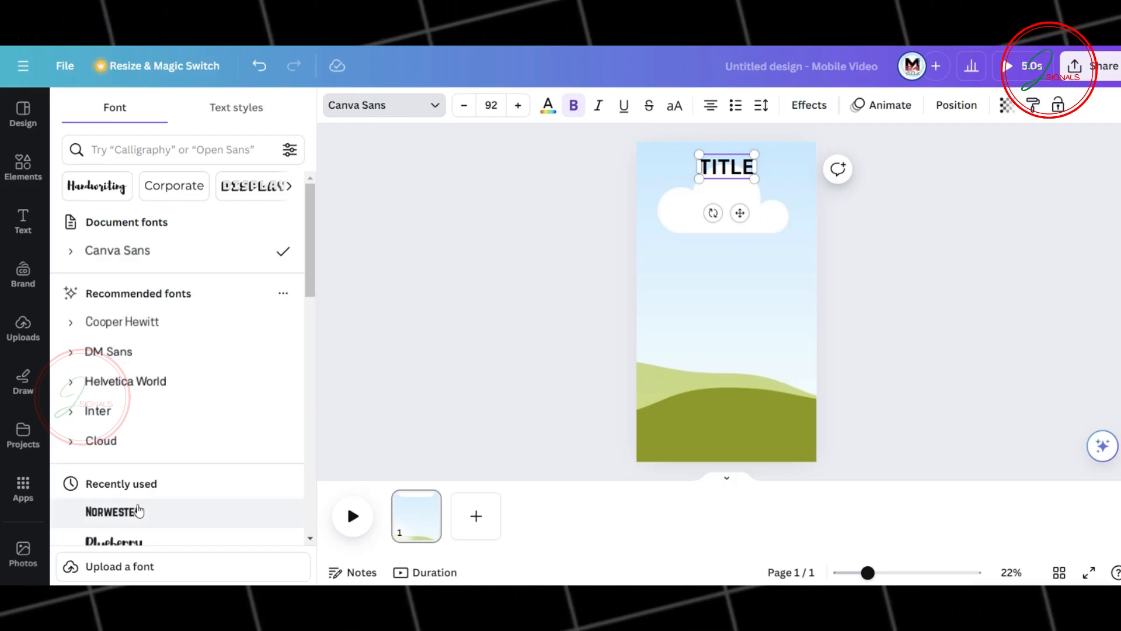
{"action": "left_click", "coordinate": [112, 512]}
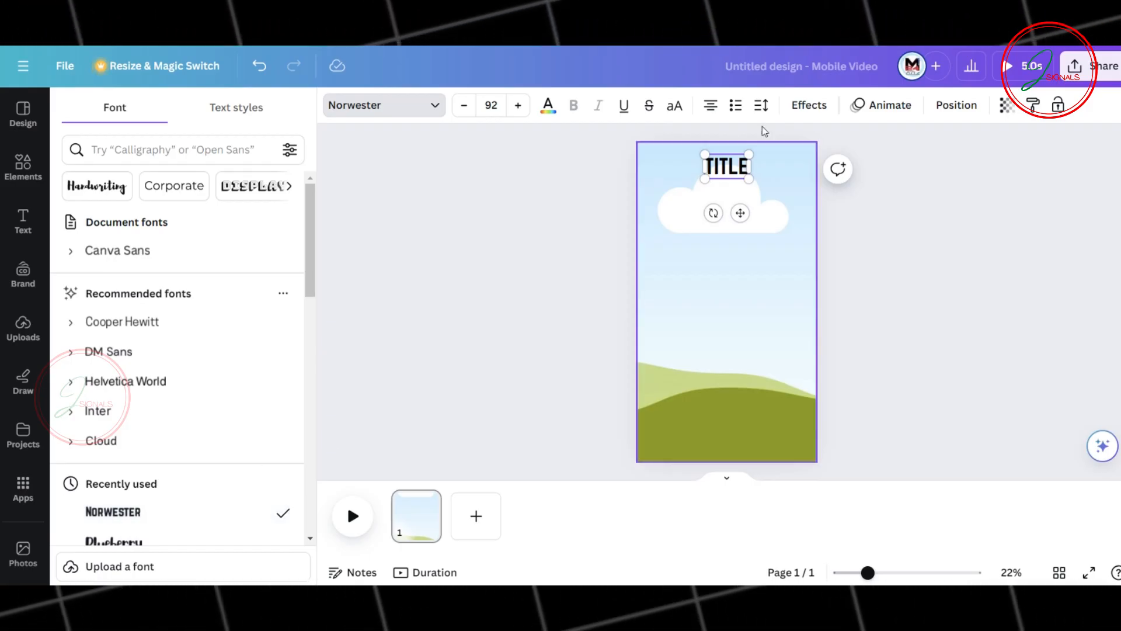
{"action": "left_click", "coordinate": [809, 105]}
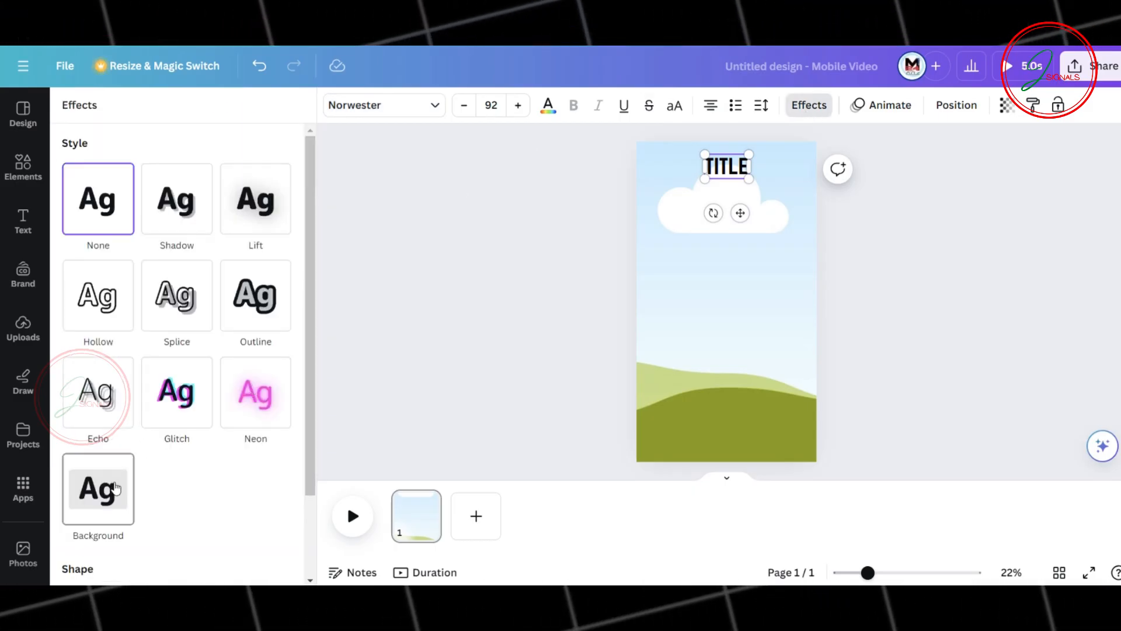
{"action": "left_click", "coordinate": [98, 489]}
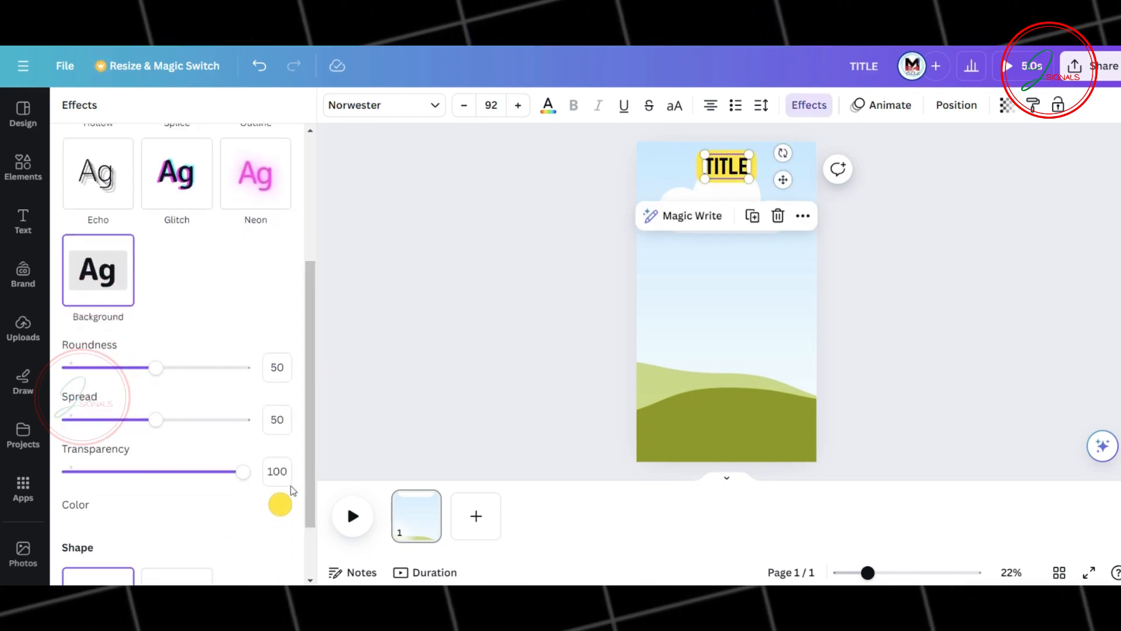
{"action": "left_click", "coordinate": [280, 504]}
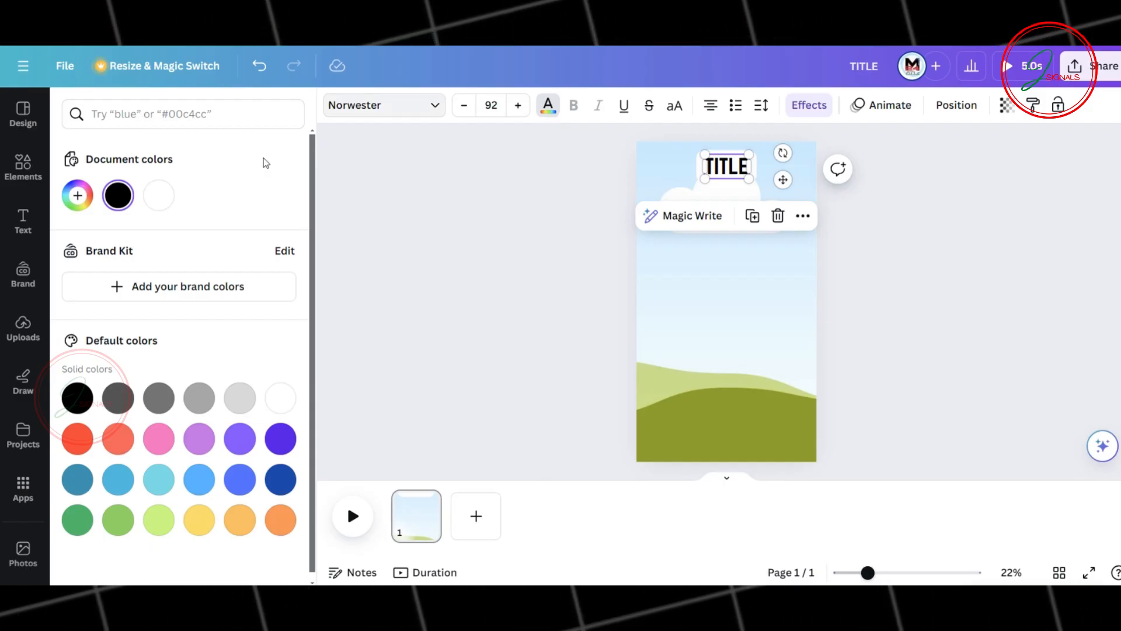
{"action": "left_click", "coordinate": [23, 222]}
{"action": "type", "text": "PART 2"}
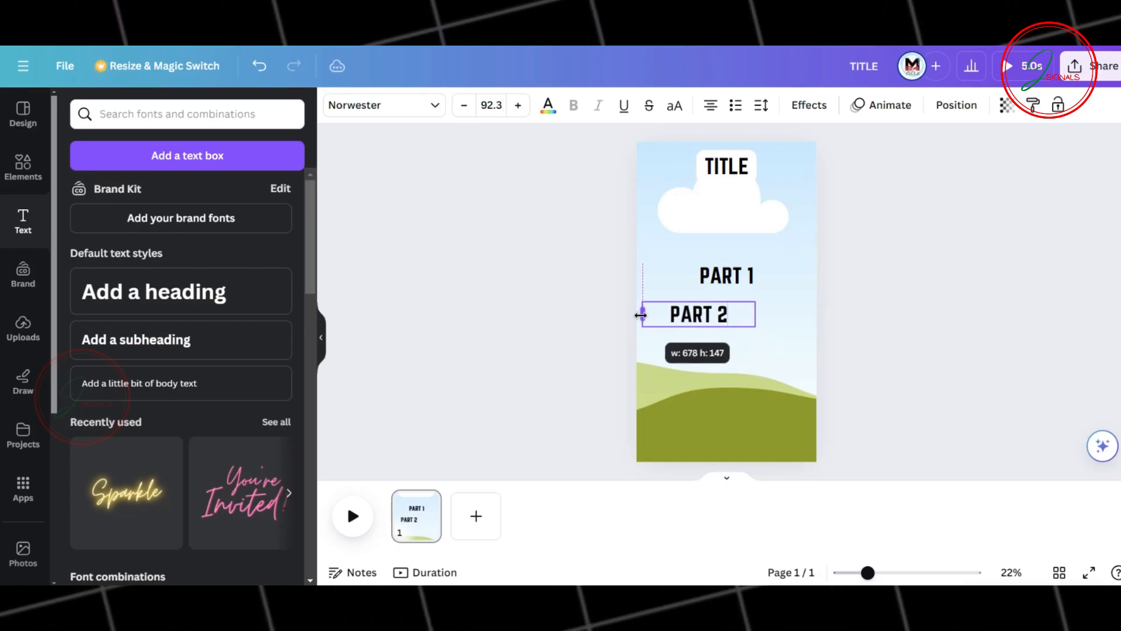
- Set the PART 1 and PART 2 text to Norwester in white
{"action": "left_click", "coordinate": [726, 275]}
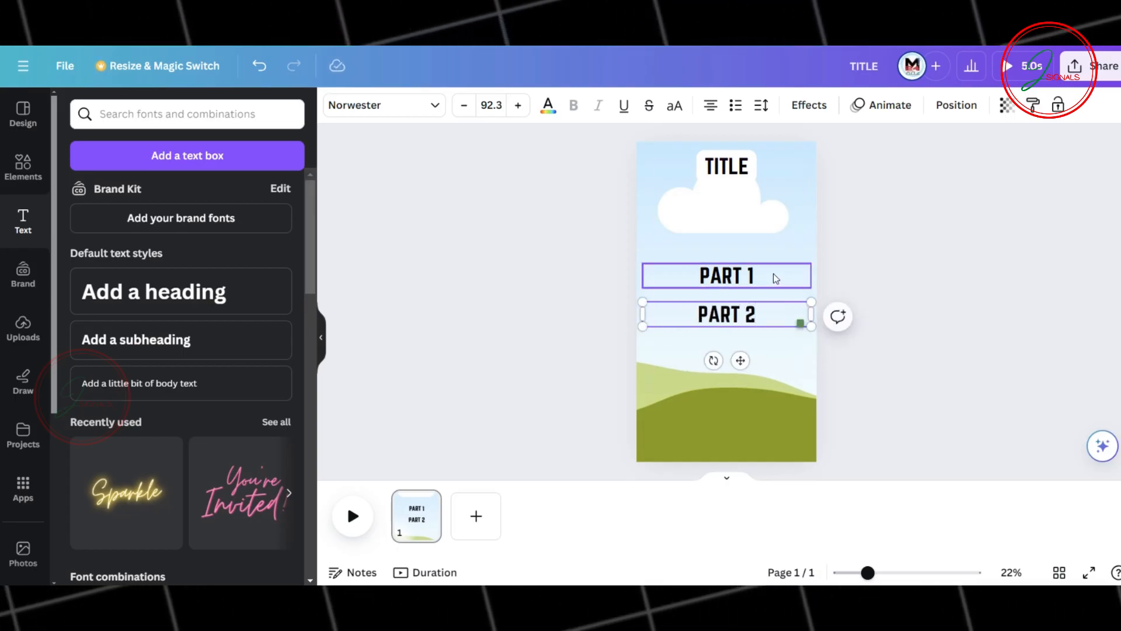
{"action": "left_click", "coordinate": [726, 276]}
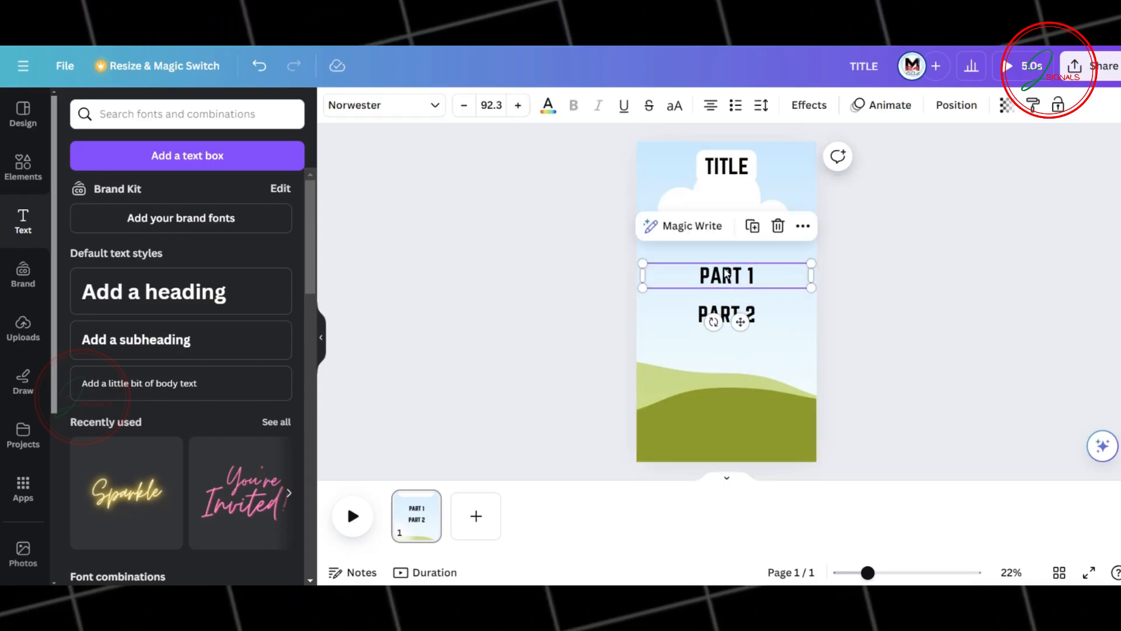
{"action": "mouse_move", "coordinate": [384, 105]}
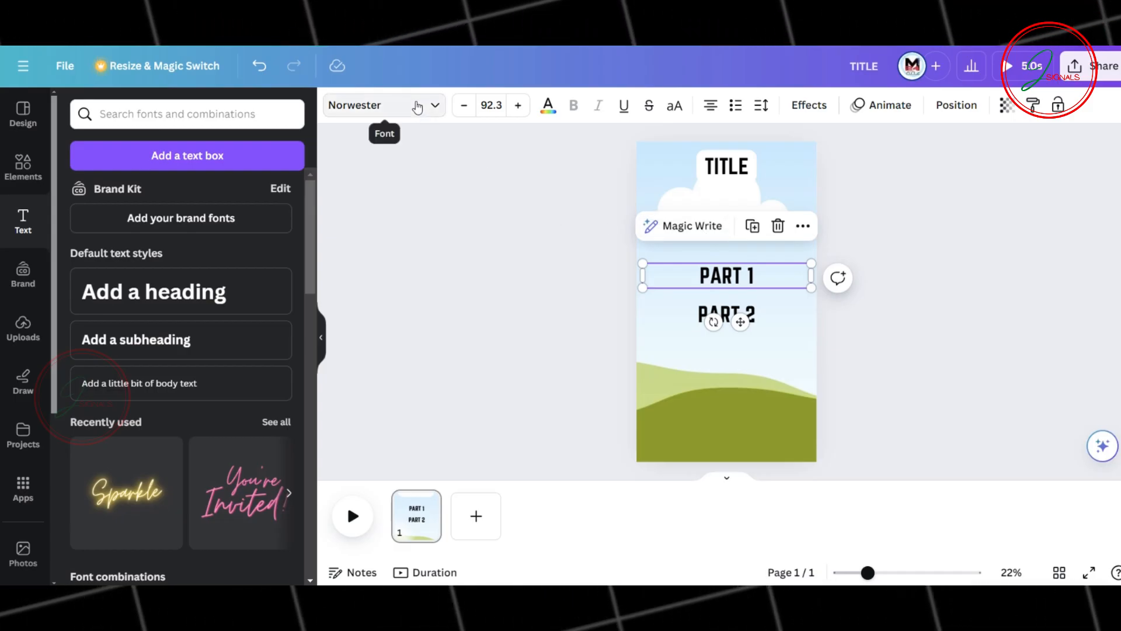
{"action": "left_click", "coordinate": [384, 105]}
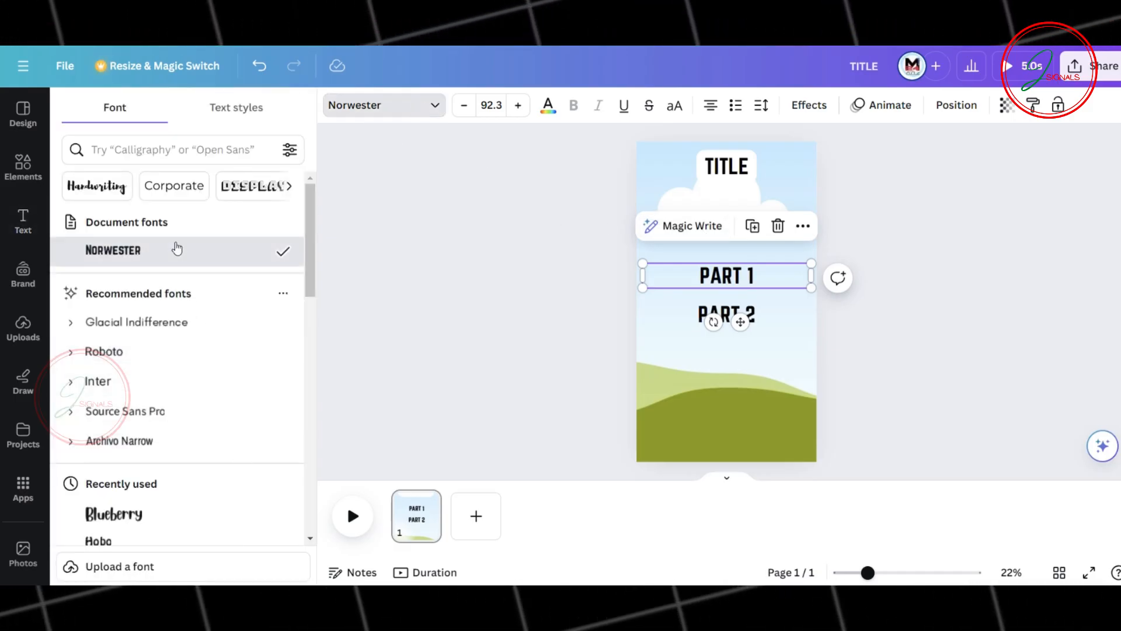
{"action": "left_click", "coordinate": [548, 105]}
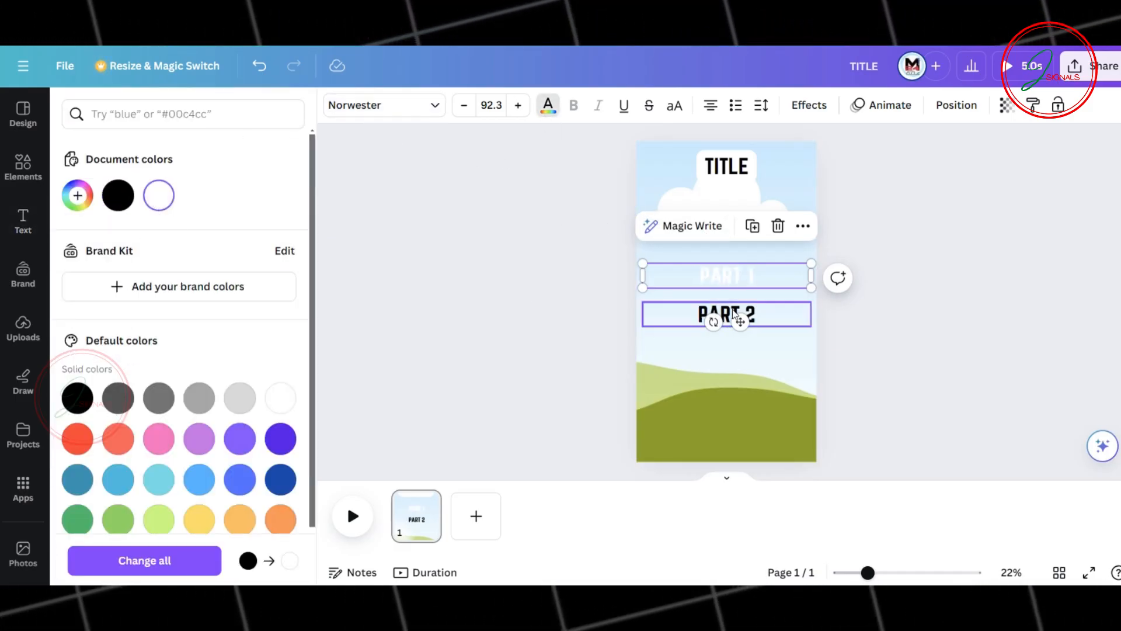
{"action": "left_click", "coordinate": [23, 222]}
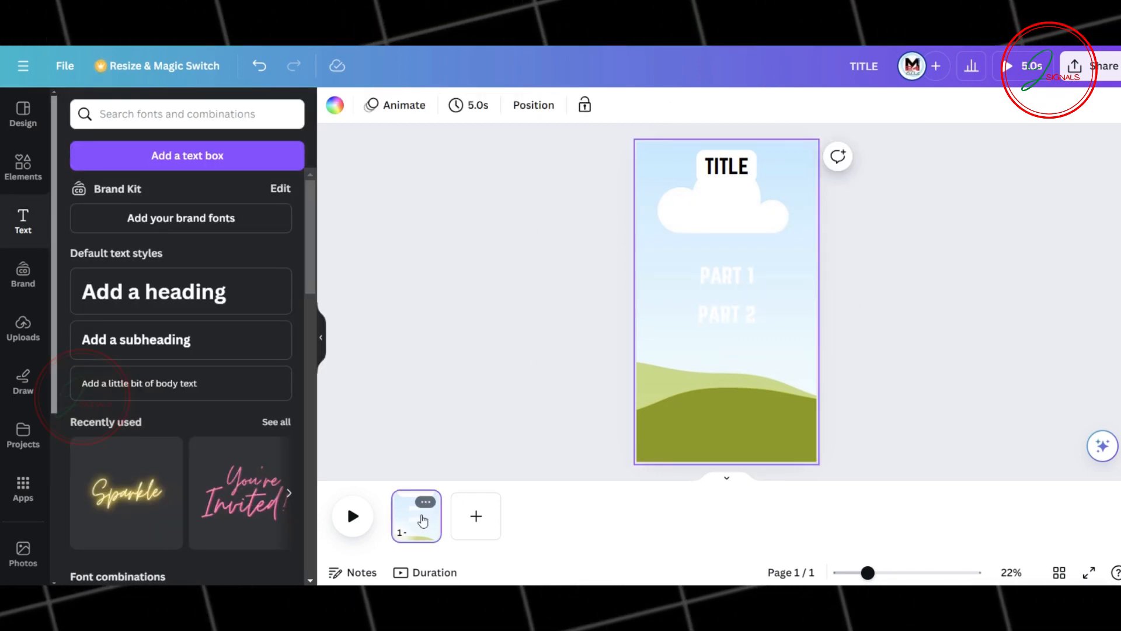
- Make the page 20 seconds and trim the PART 1 and PART 2 timing tracks
{"action": "left_click", "coordinate": [475, 105]}
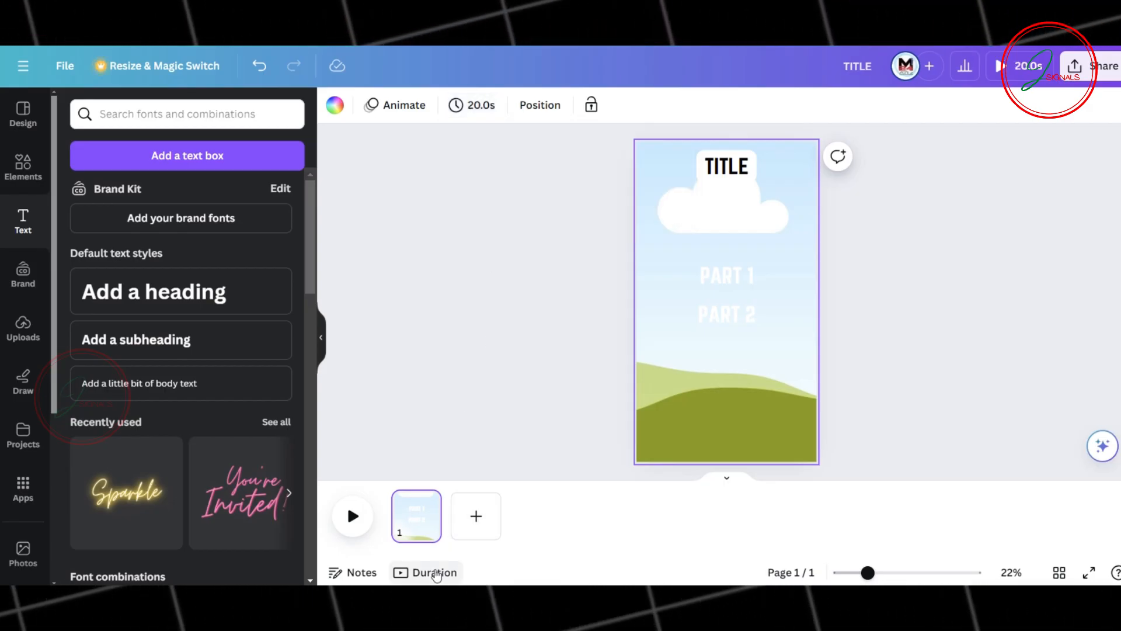
{"action": "left_click", "coordinate": [434, 573]}
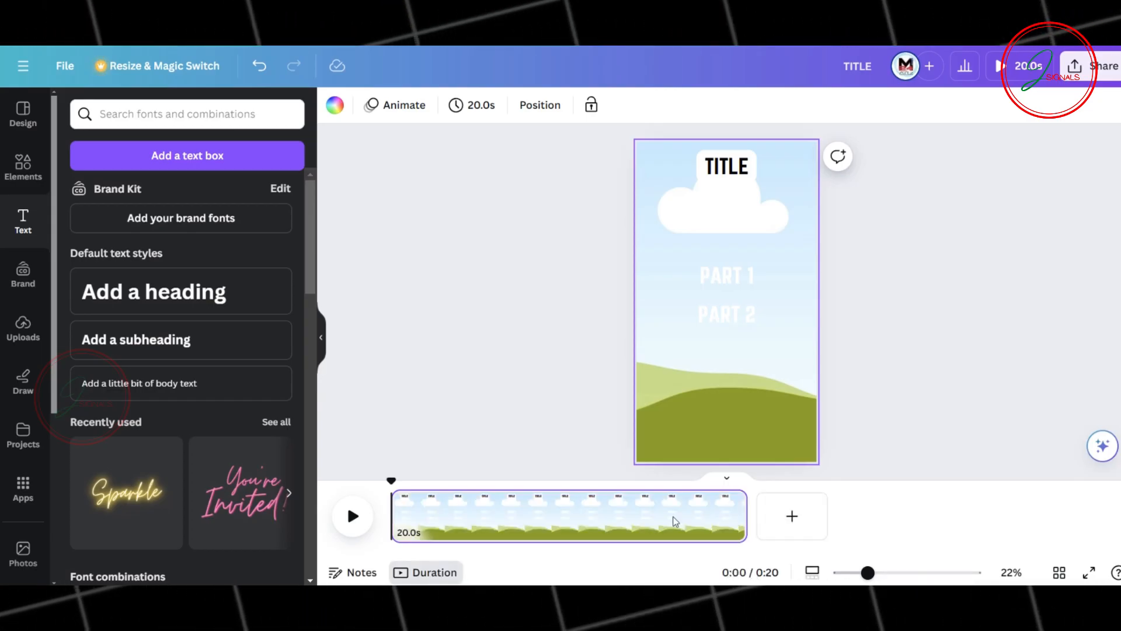
{"action": "left_click", "coordinate": [725, 276]}
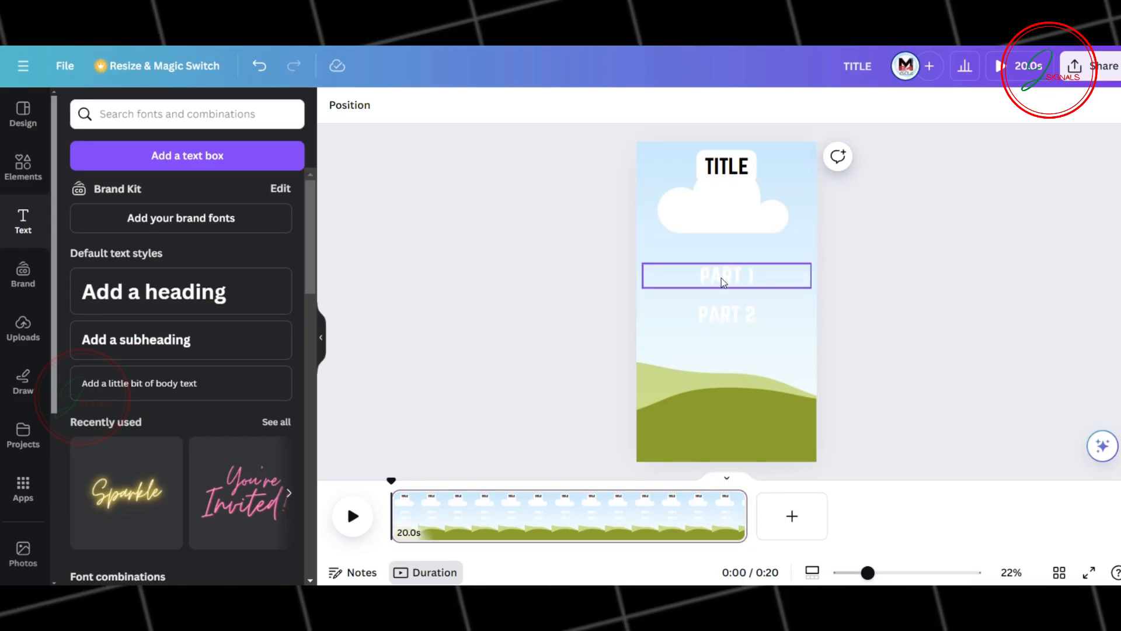
{"action": "right_click", "coordinate": [726, 275]}
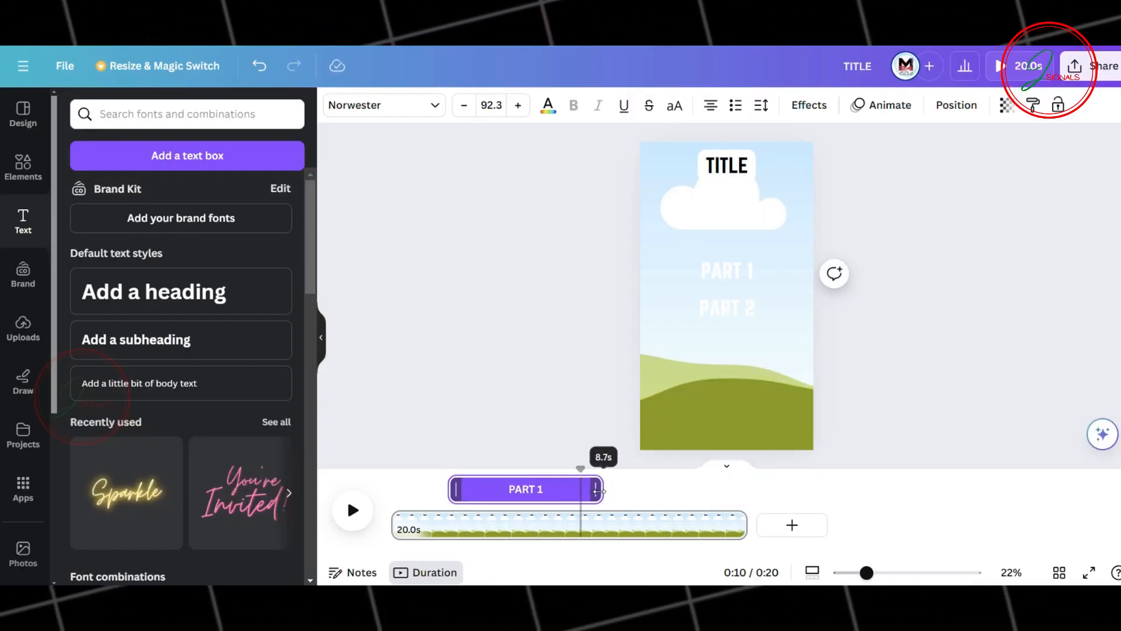
{"action": "left_click", "coordinate": [727, 270]}
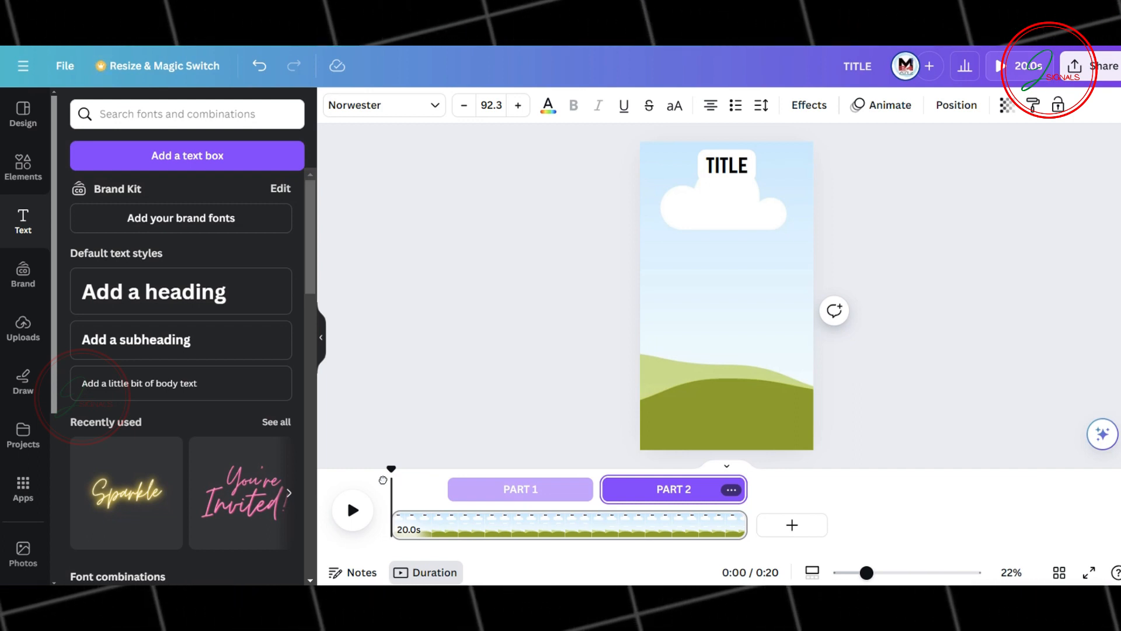
{"action": "mouse_move", "coordinate": [23, 168]}
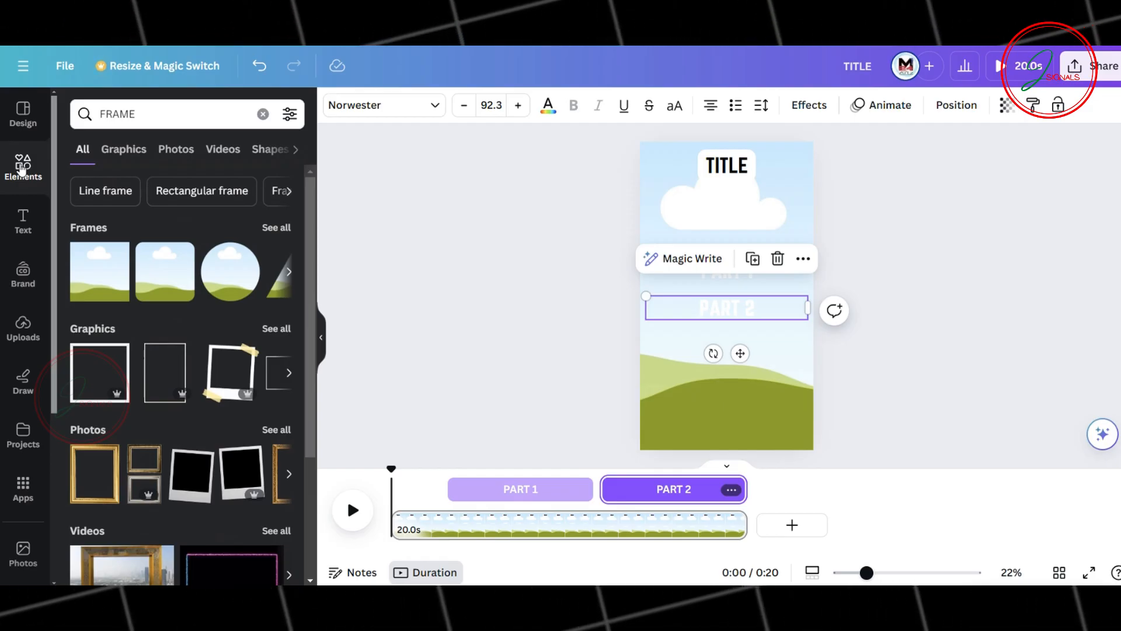
- Search Elements for 'DARK LOVE' photos and narrow results with a colour filter
{"action": "type", "text": "DARK LOVE"}
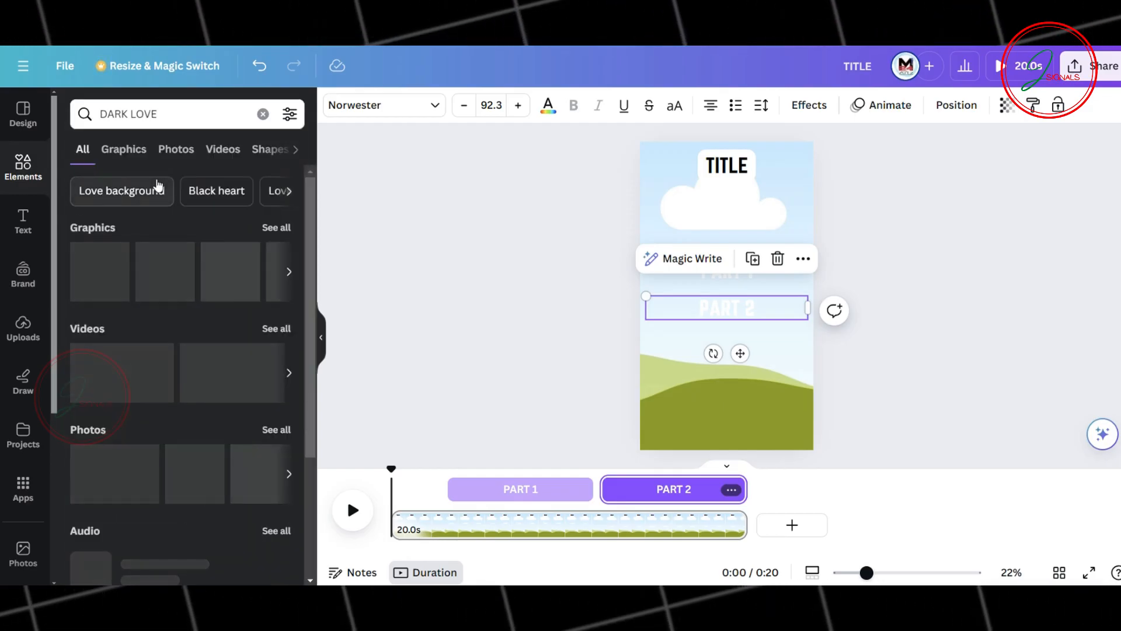
{"action": "left_click", "coordinate": [290, 114]}
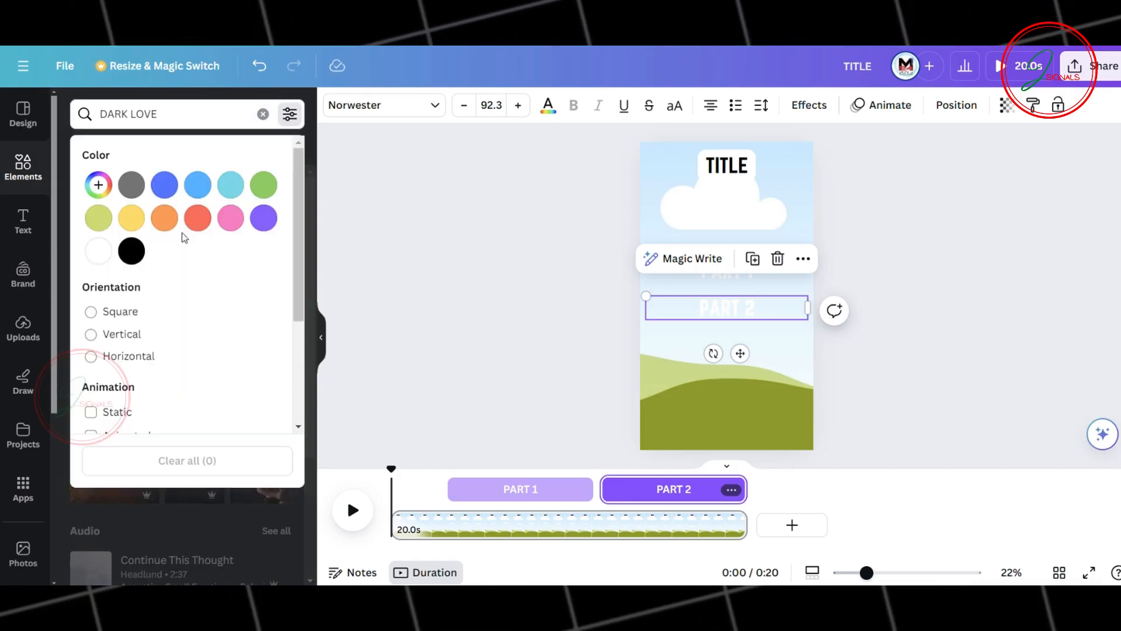
{"action": "left_click", "coordinate": [290, 113]}
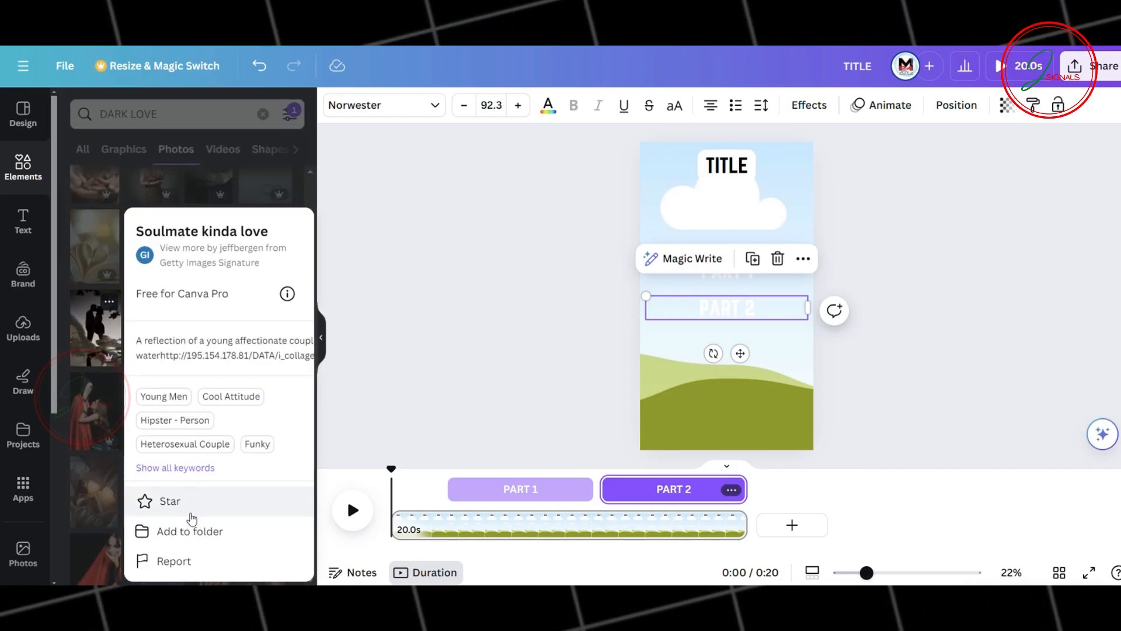
{"action": "left_click", "coordinate": [190, 531]}
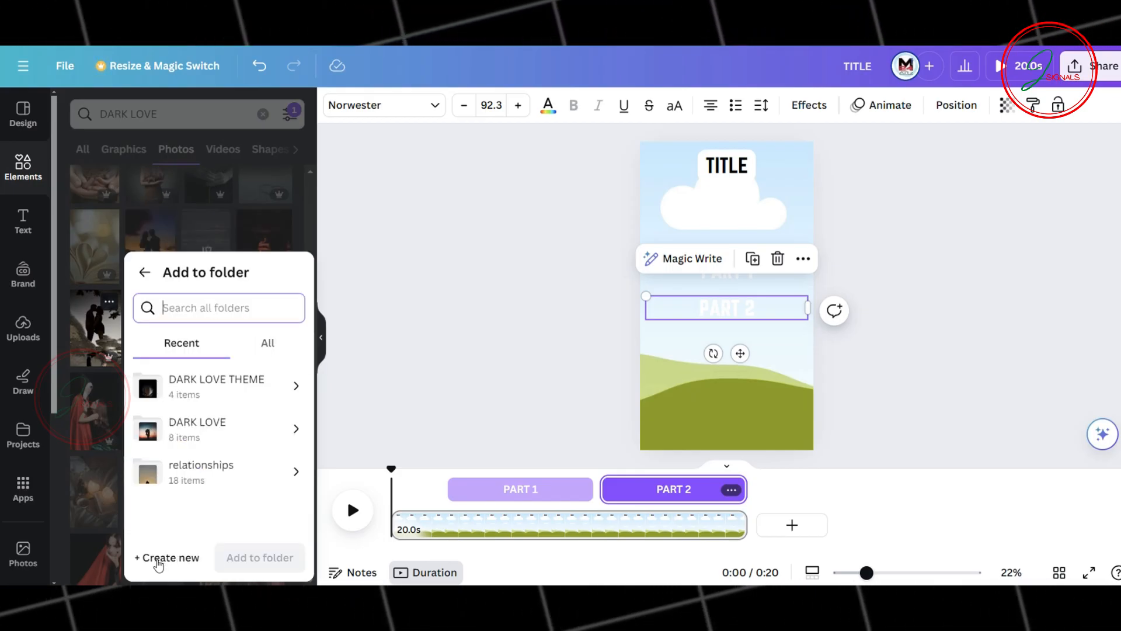
{"action": "left_click", "coordinate": [196, 430]}
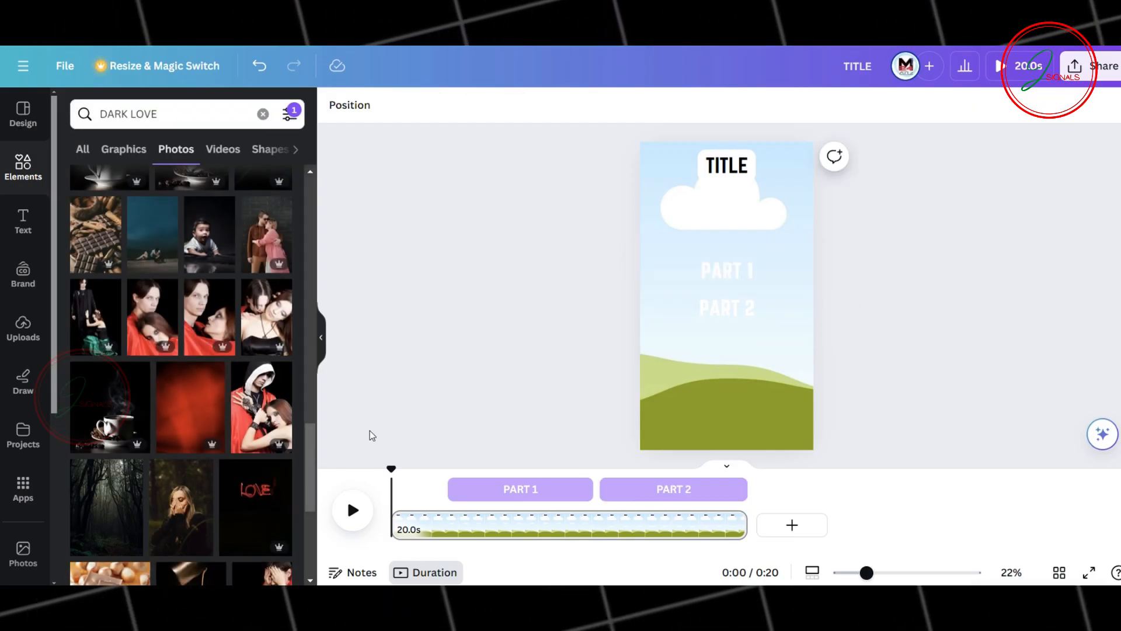
- Apply the Typewriter animation to the TITLE text
{"action": "left_click", "coordinate": [726, 165]}
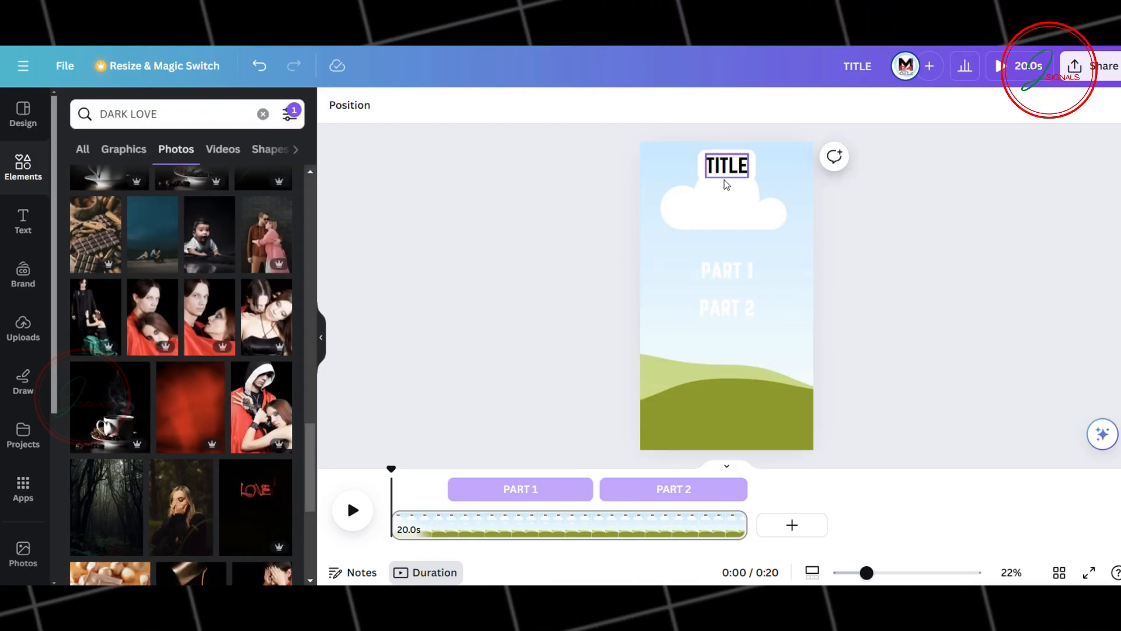
{"action": "left_click", "coordinate": [726, 165]}
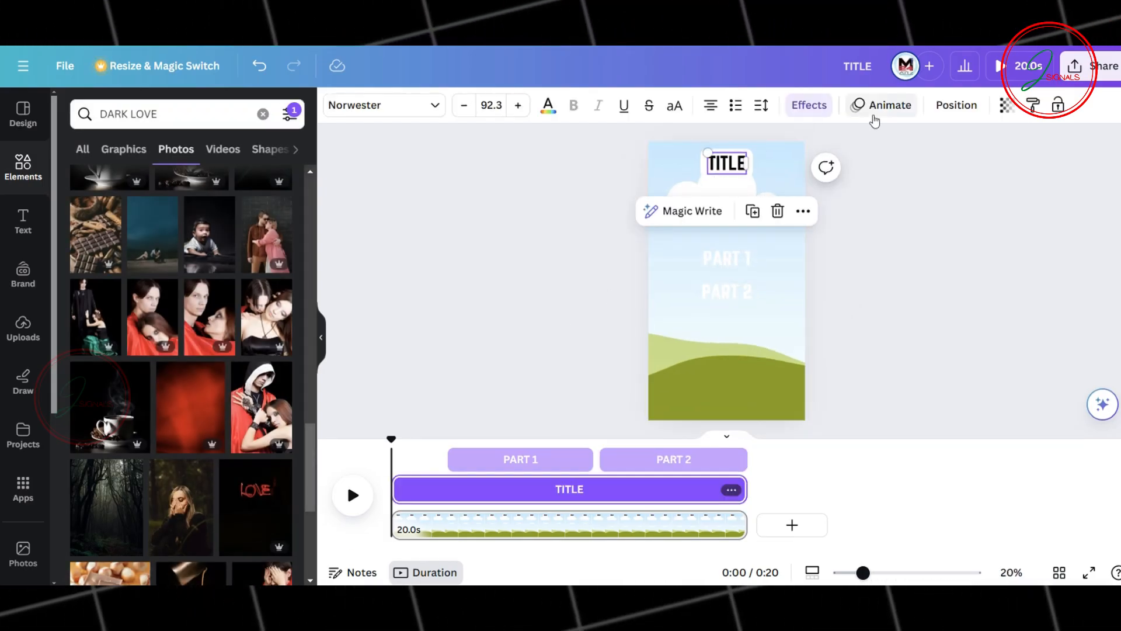
{"action": "left_click", "coordinate": [889, 105]}
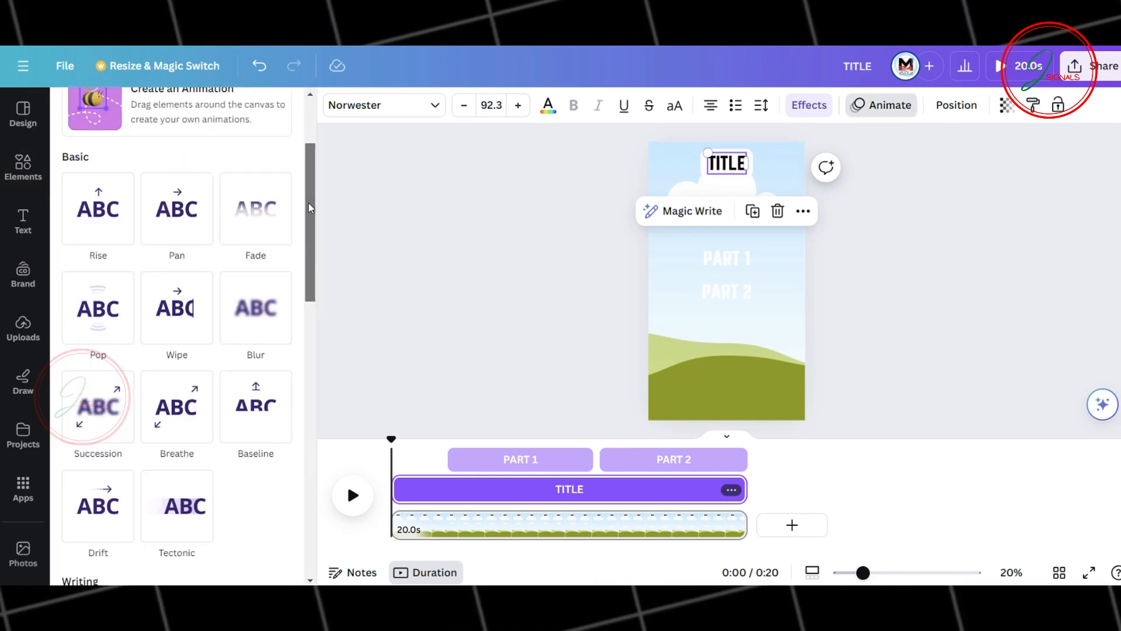
{"action": "left_click", "coordinate": [98, 208]}
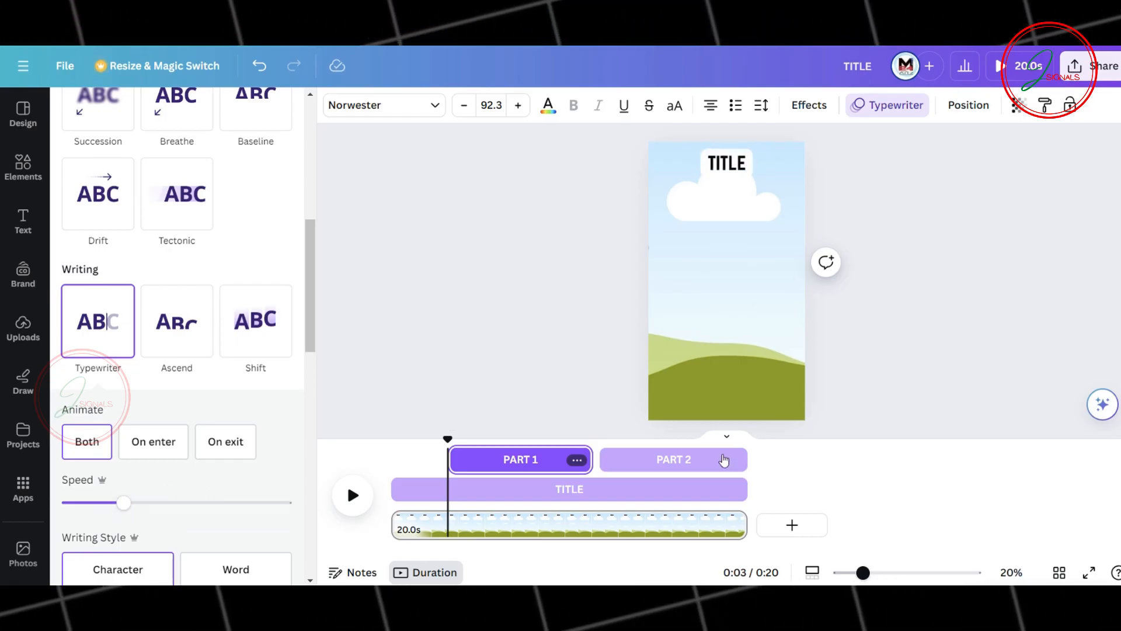
- Give PART 2 a faster Typewriter animation on enter
{"action": "left_click", "coordinate": [672, 459]}
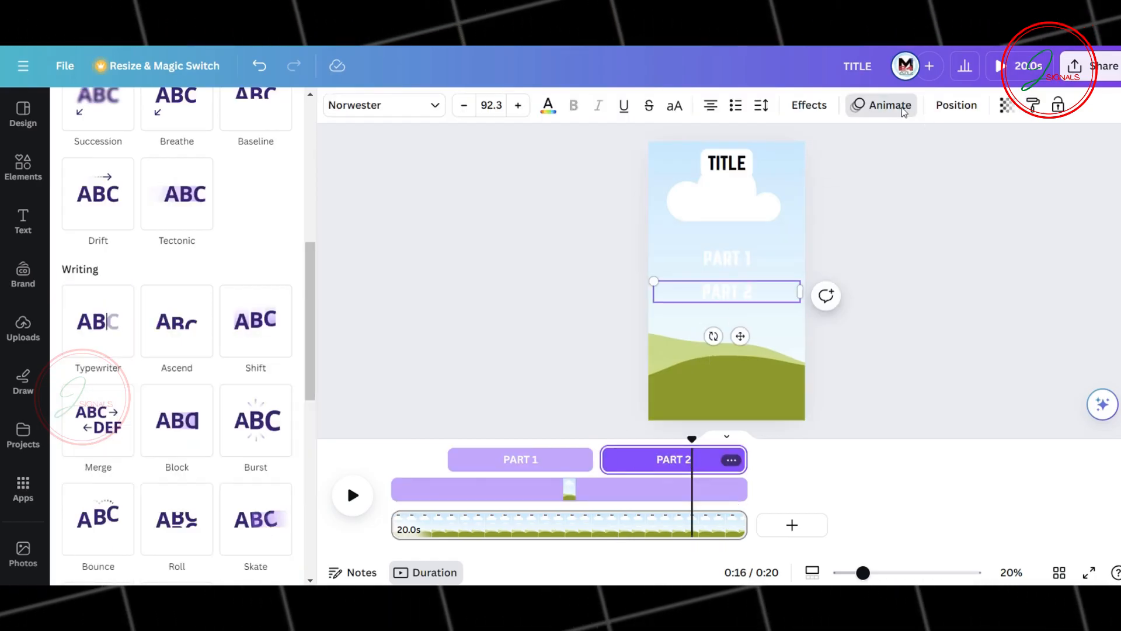
{"action": "left_click", "coordinate": [98, 321]}
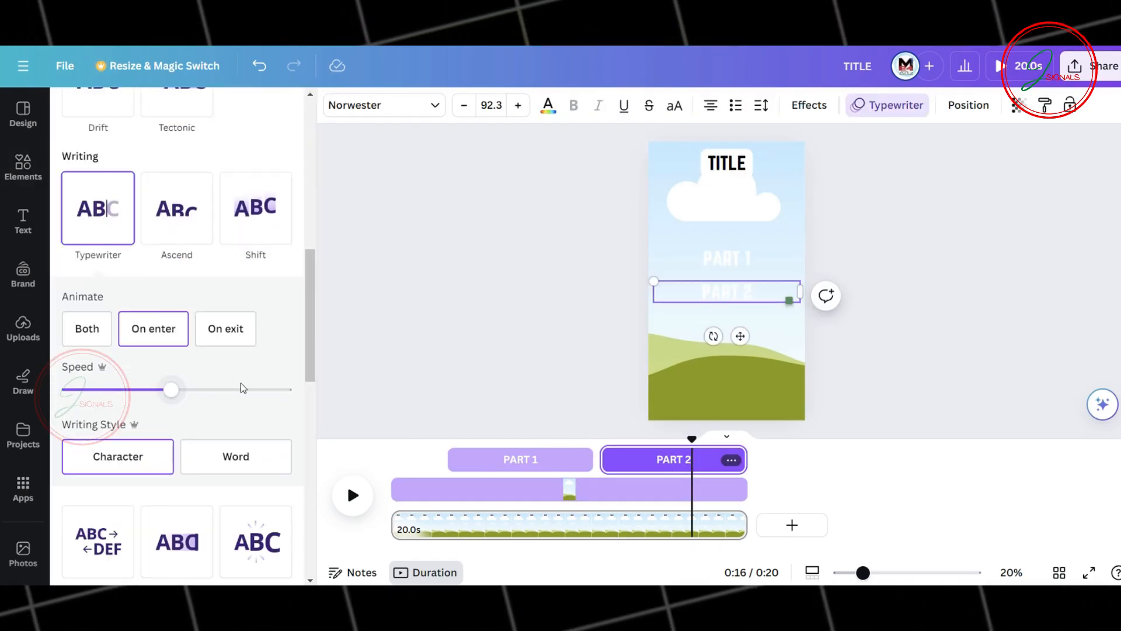
{"action": "left_click", "coordinate": [23, 168]}
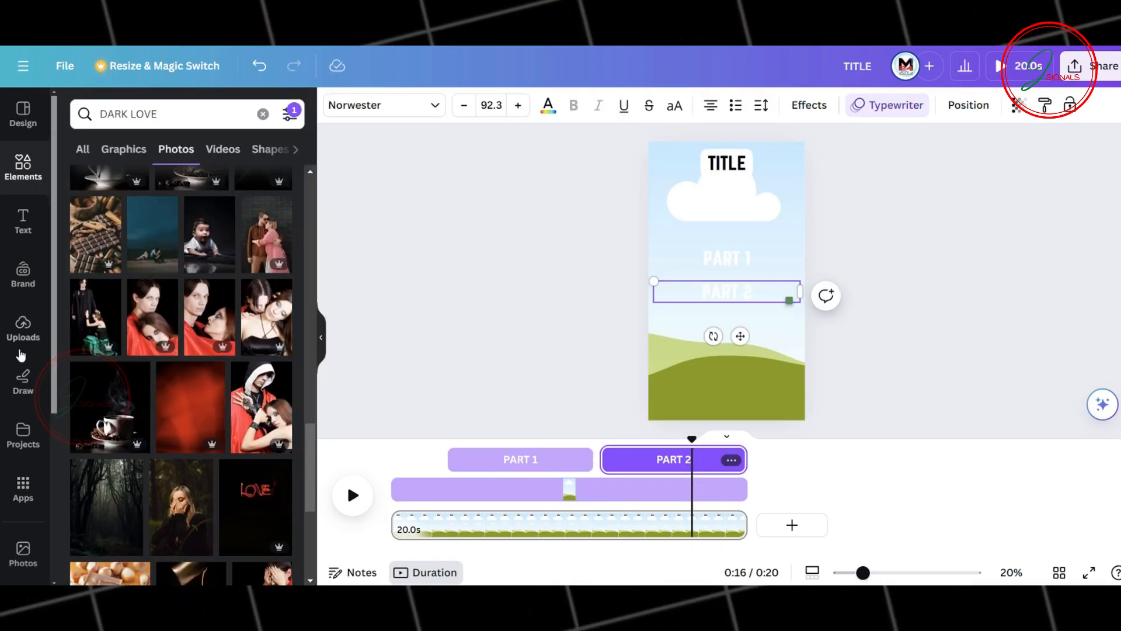
- Add the precious-memories (chosic.com) track to the timeline with a ~1.1s fade-out
{"action": "left_click", "coordinate": [23, 328]}
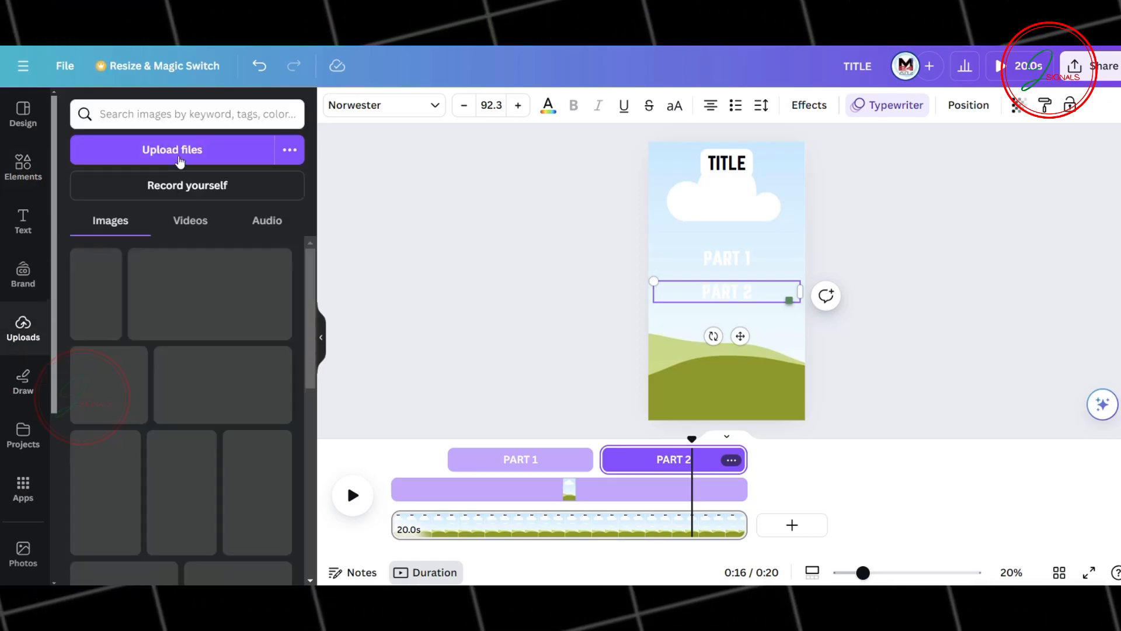
{"action": "left_click", "coordinate": [172, 149]}
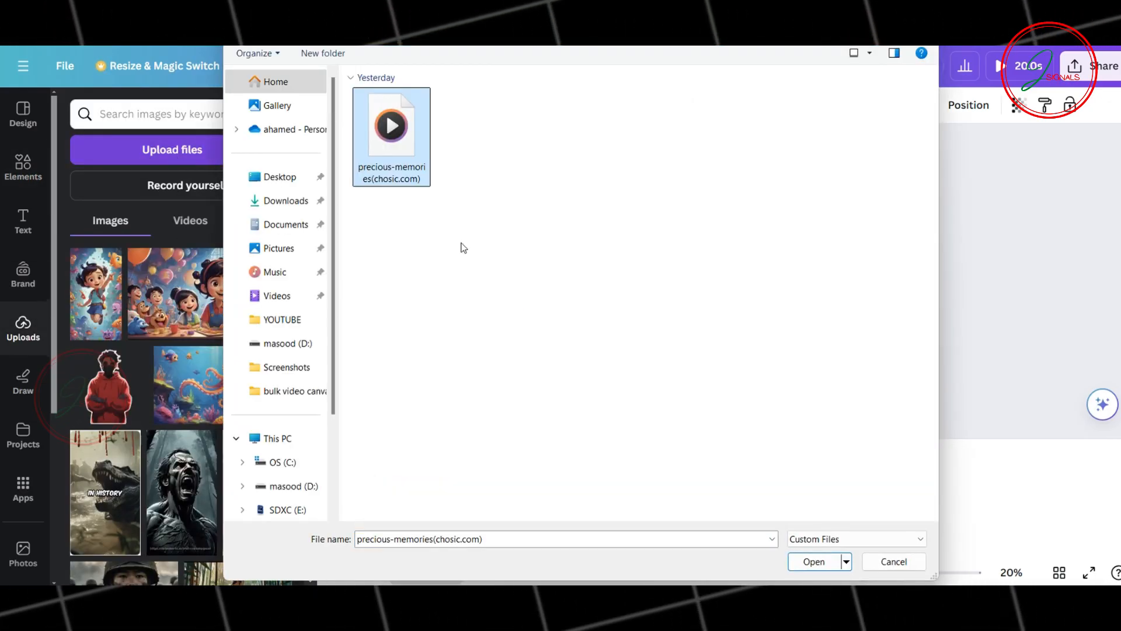
{"action": "left_click", "coordinate": [813, 562]}
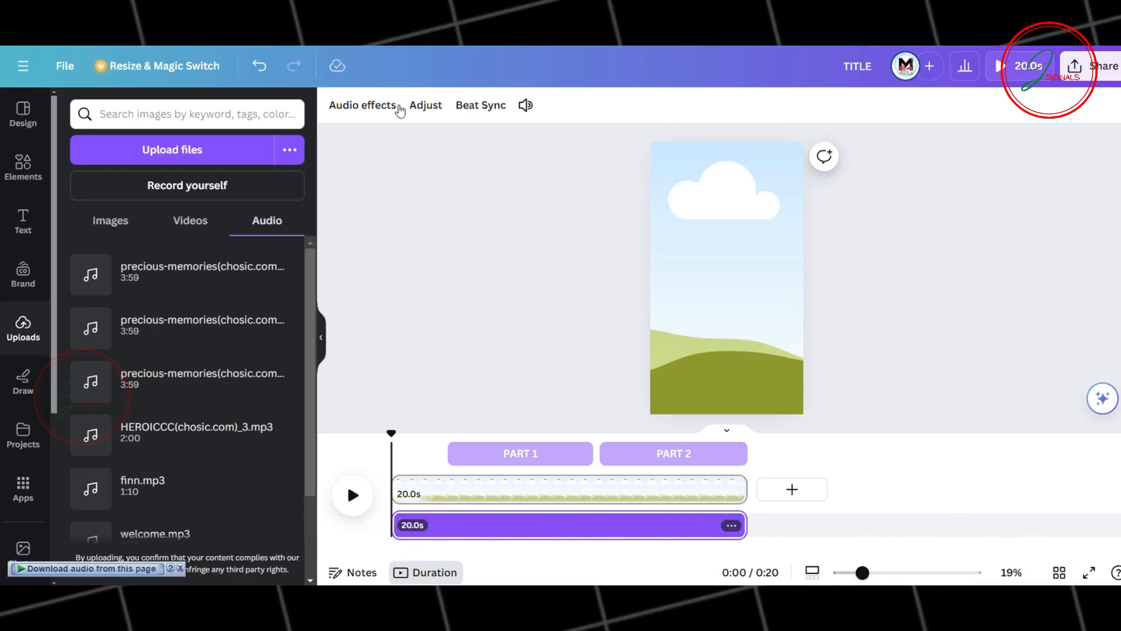
{"action": "left_click", "coordinate": [363, 105]}
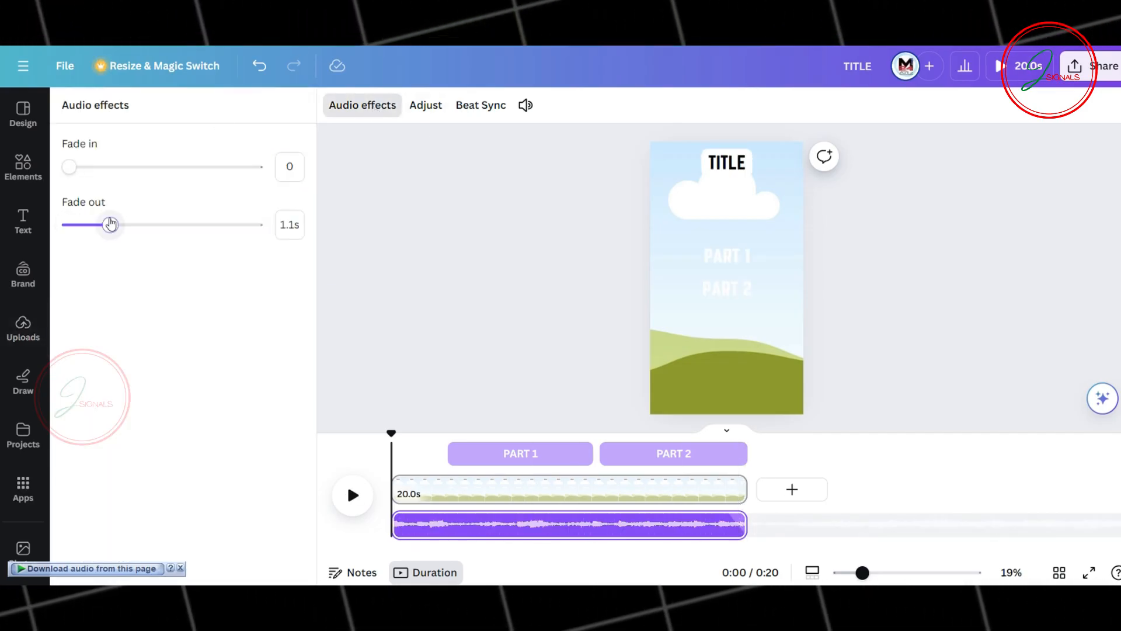
{"action": "left_click_drag", "start_coordinate": [111, 225], "coordinate": [148, 224]}
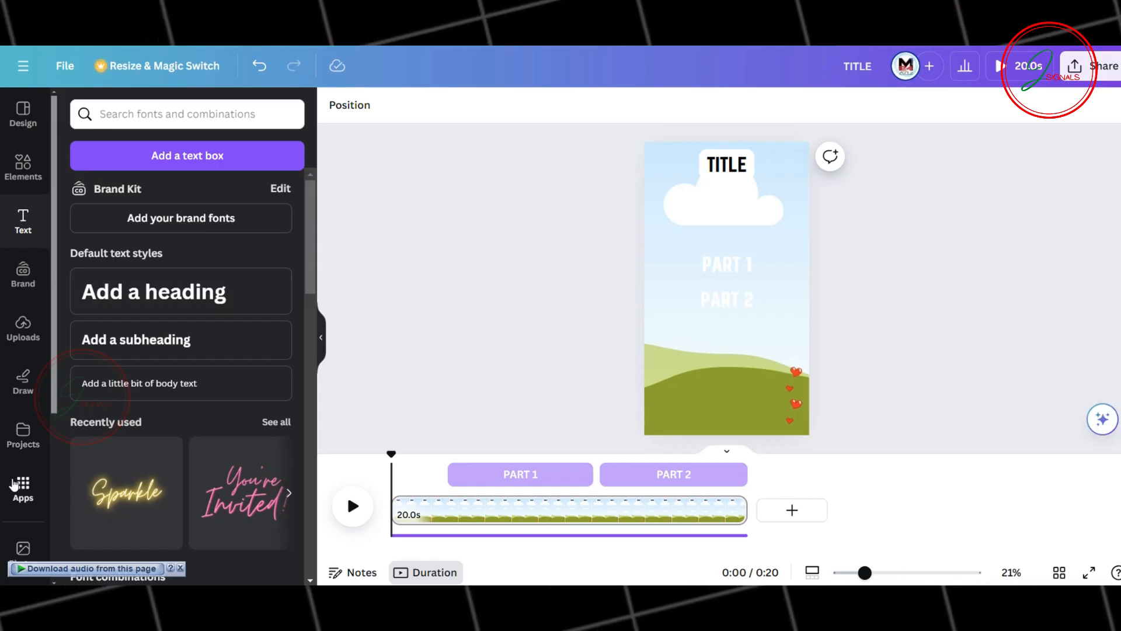
- Fill the Bulk create table with ten facts (topic, two text parts) and a dark image per row
{"action": "type", "text": "BULK CREATE"}
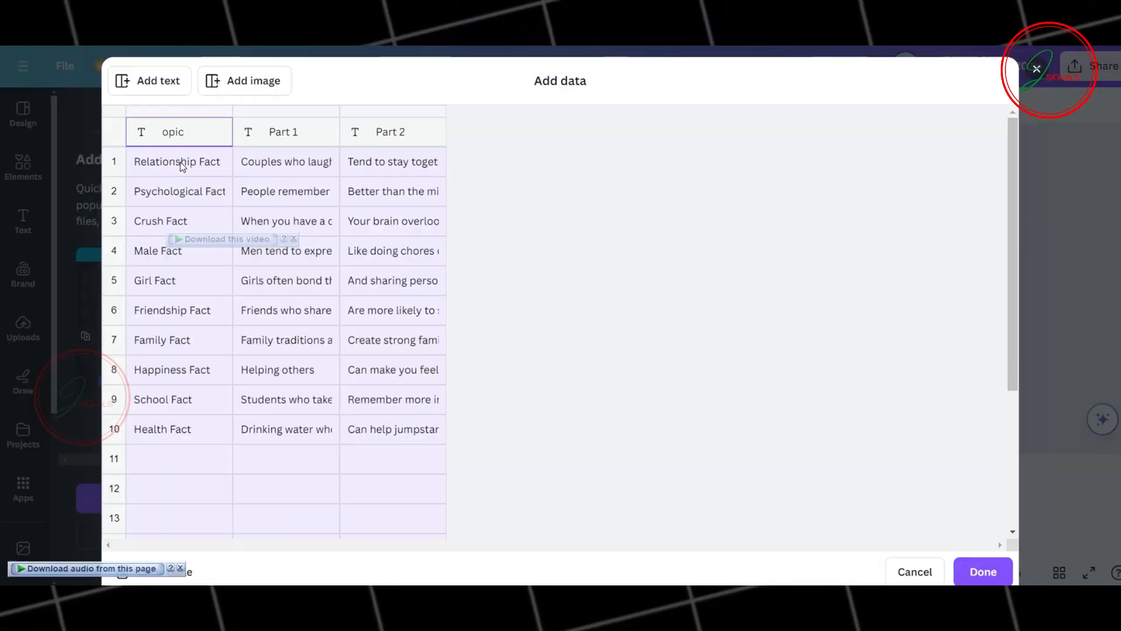
{"action": "left_click", "coordinate": [245, 80]}
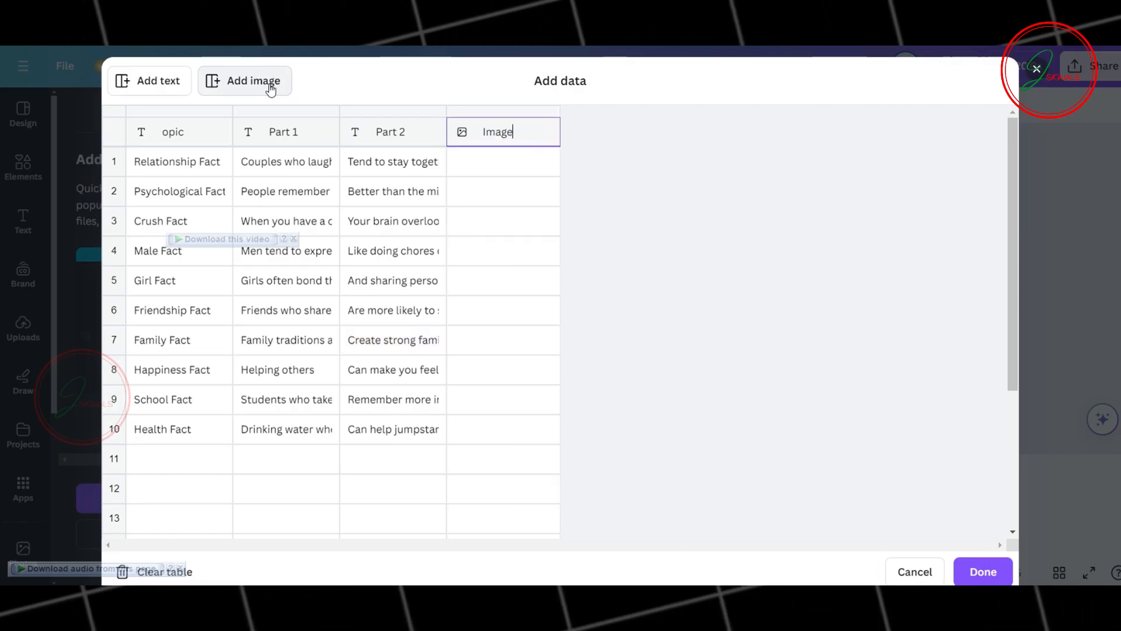
{"action": "left_click", "coordinate": [503, 161]}
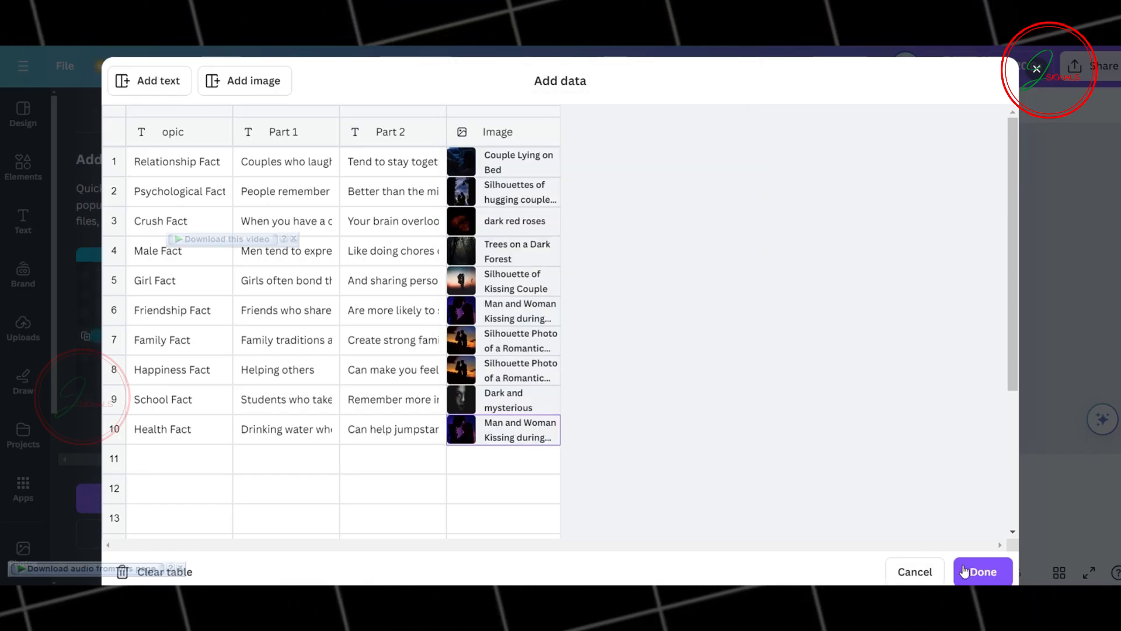
{"action": "left_click", "coordinate": [982, 572]}
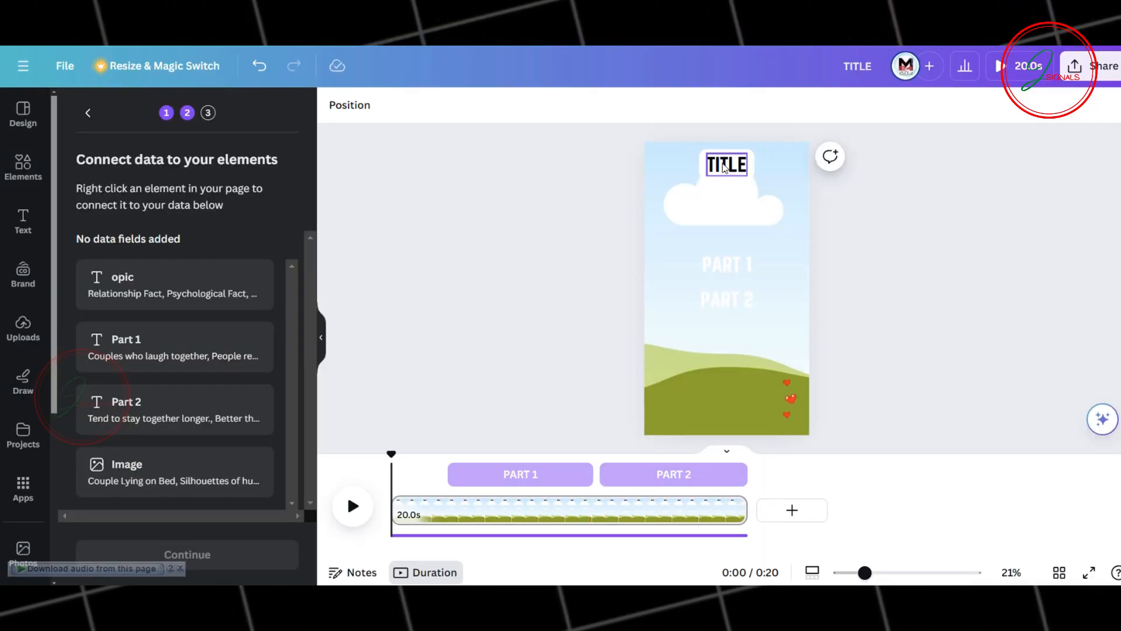
- Connect the title, both text parts and background to their data fields, then generate 10 designs
{"action": "left_click", "coordinate": [726, 165]}
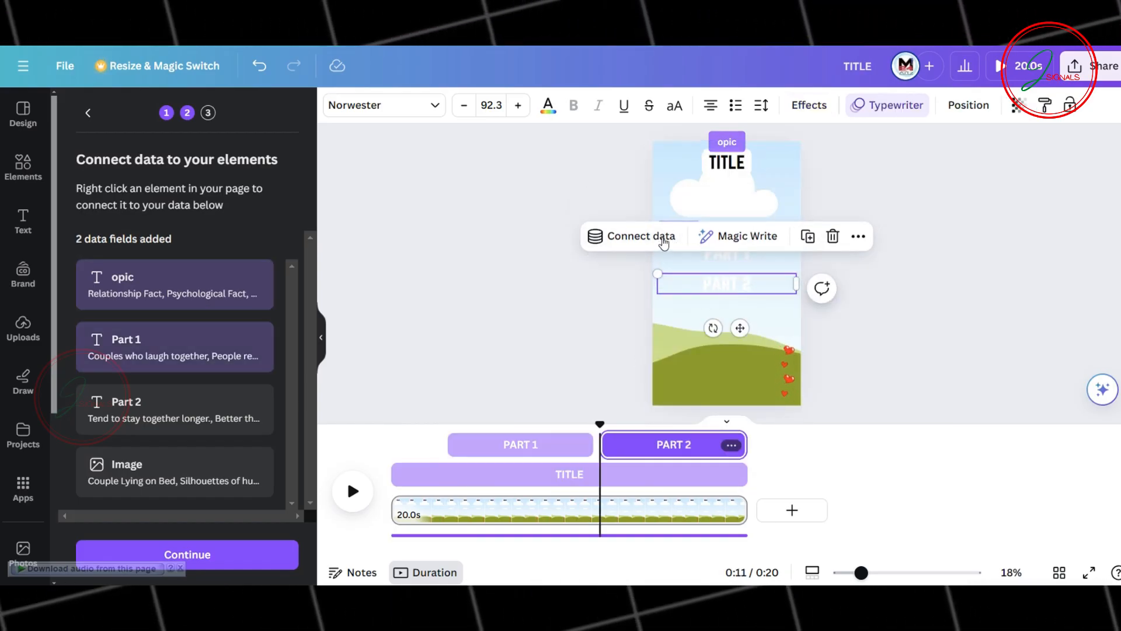
{"action": "left_click", "coordinate": [638, 236]}
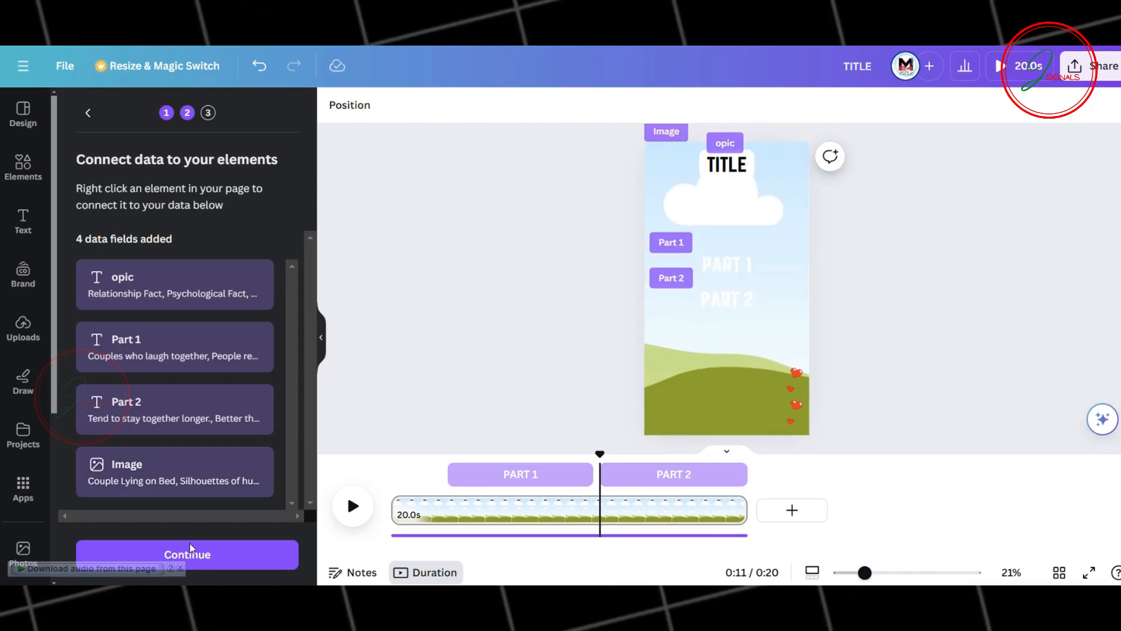
{"action": "left_click", "coordinate": [186, 554]}
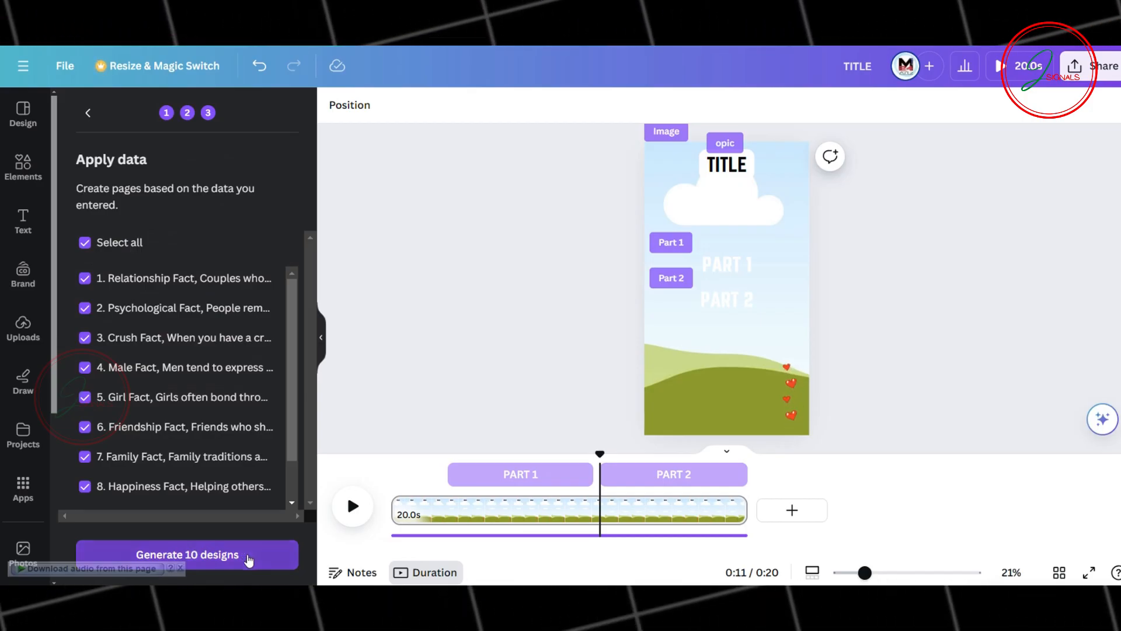
{"action": "left_click", "coordinate": [188, 554]}
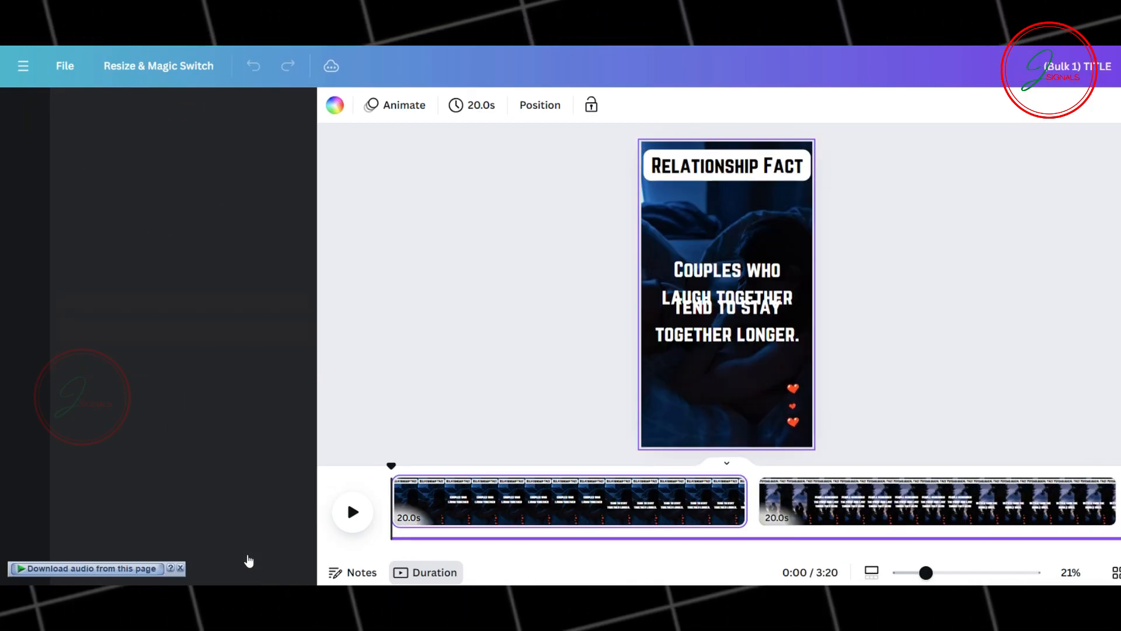
- Download all 10 pages as MP4 video, saved as separate files
{"action": "left_click", "coordinate": [22, 114]}
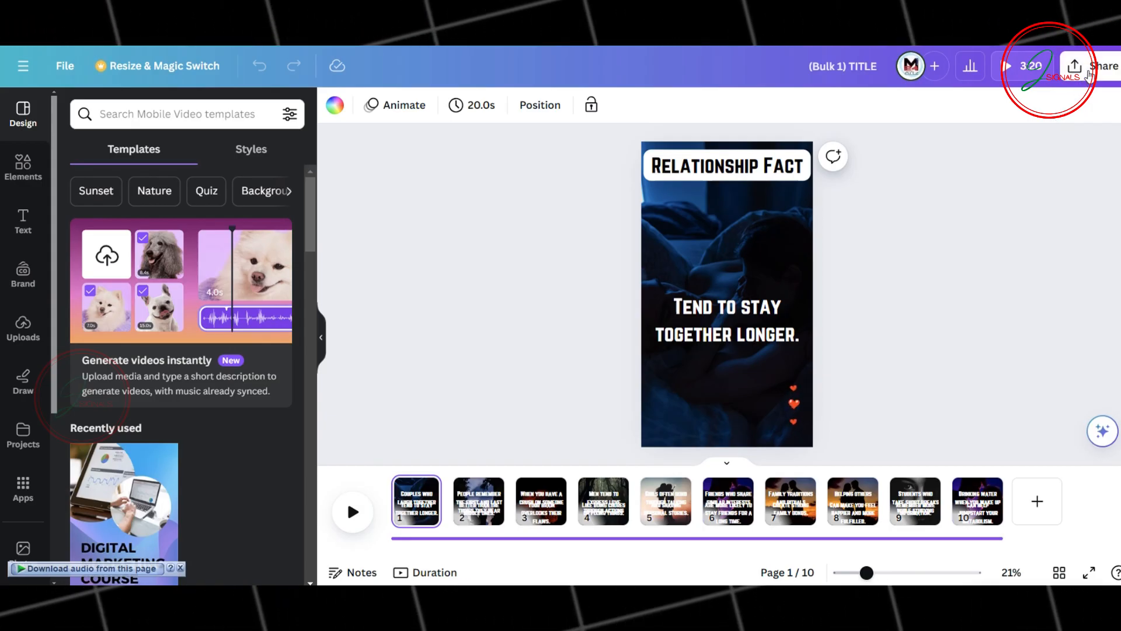
{"action": "left_click", "coordinate": [1104, 66]}
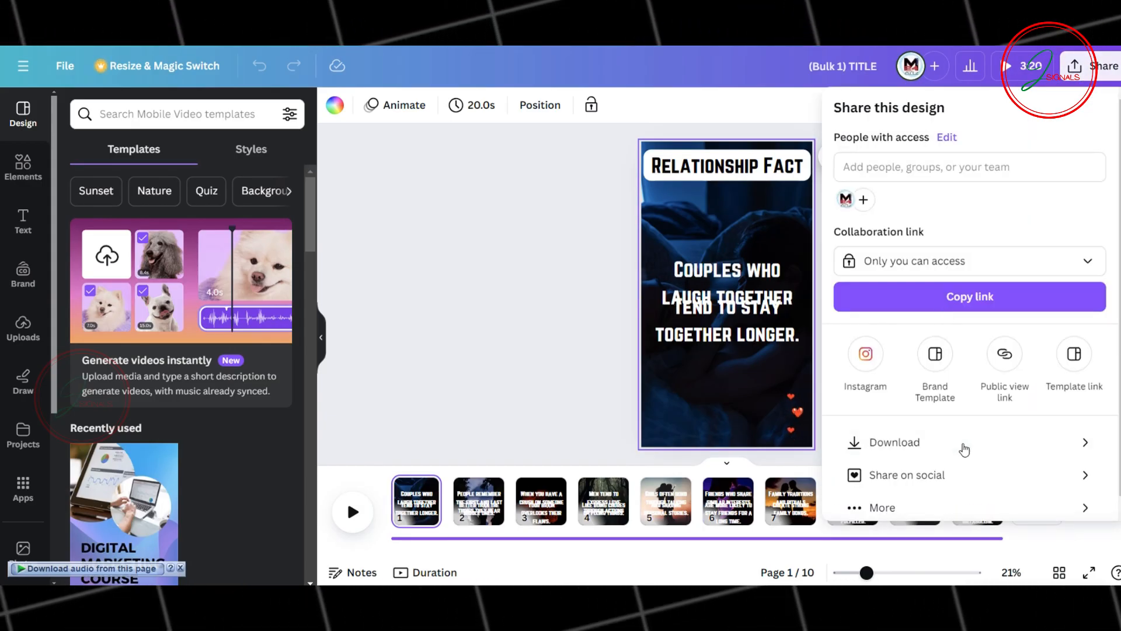
{"action": "left_click", "coordinate": [892, 442]}
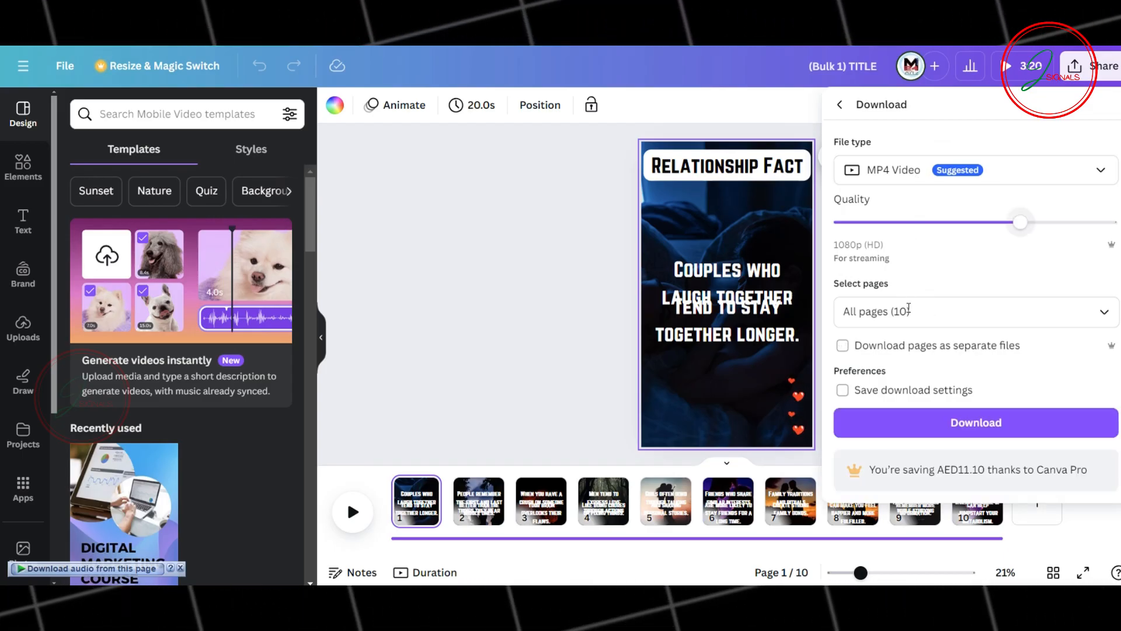
{"action": "left_click", "coordinate": [842, 345]}
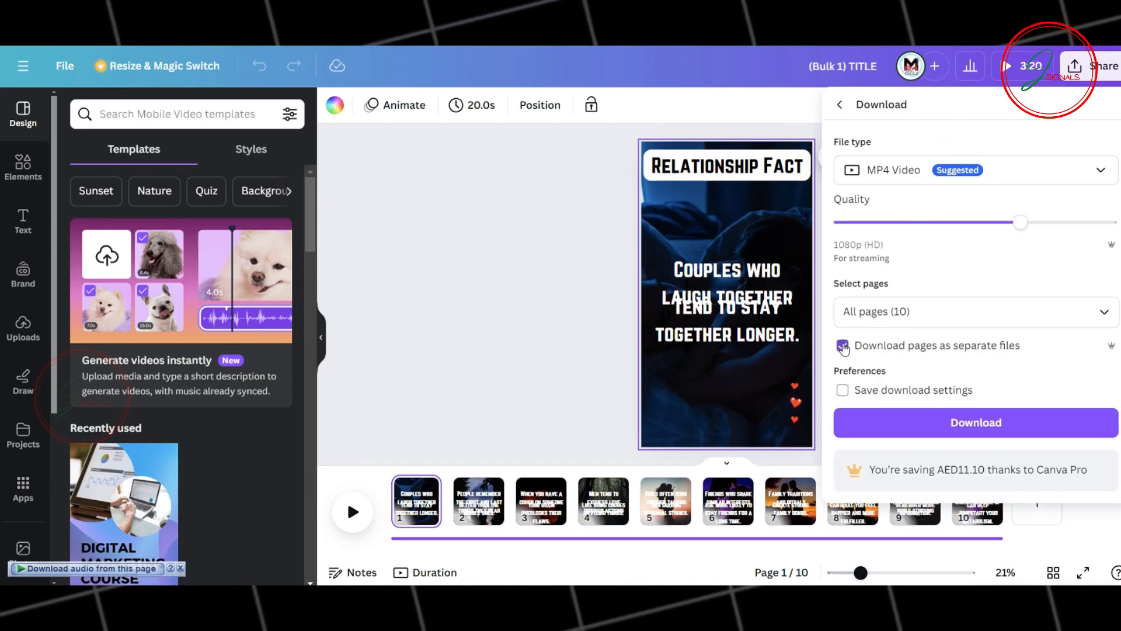
{"action": "left_click", "coordinate": [843, 345]}
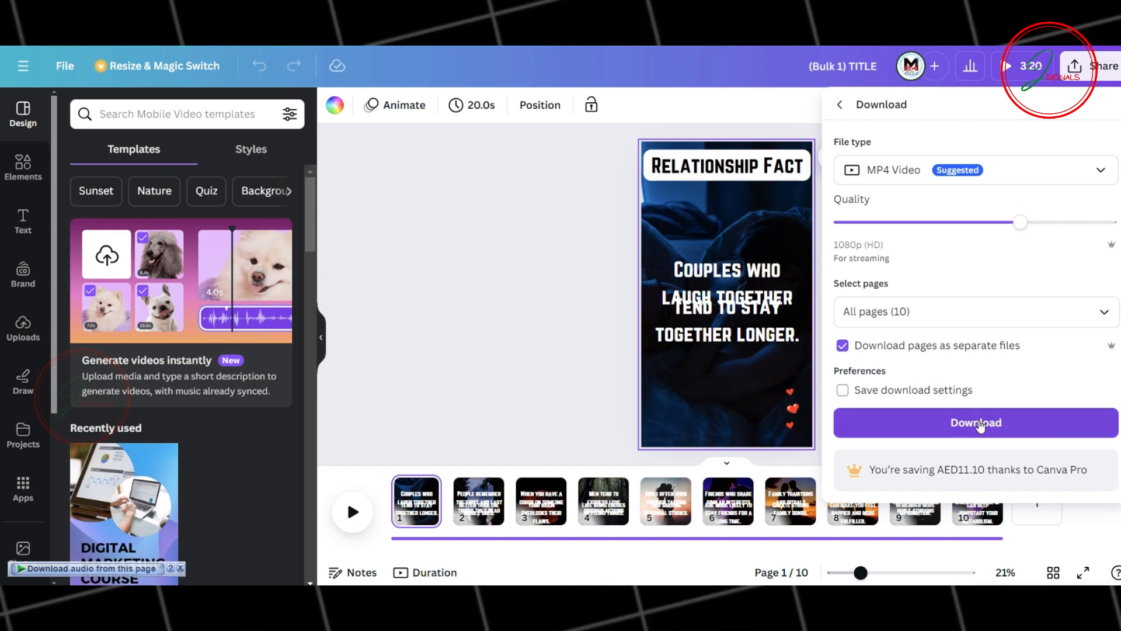
{"action": "left_click", "coordinate": [975, 423]}
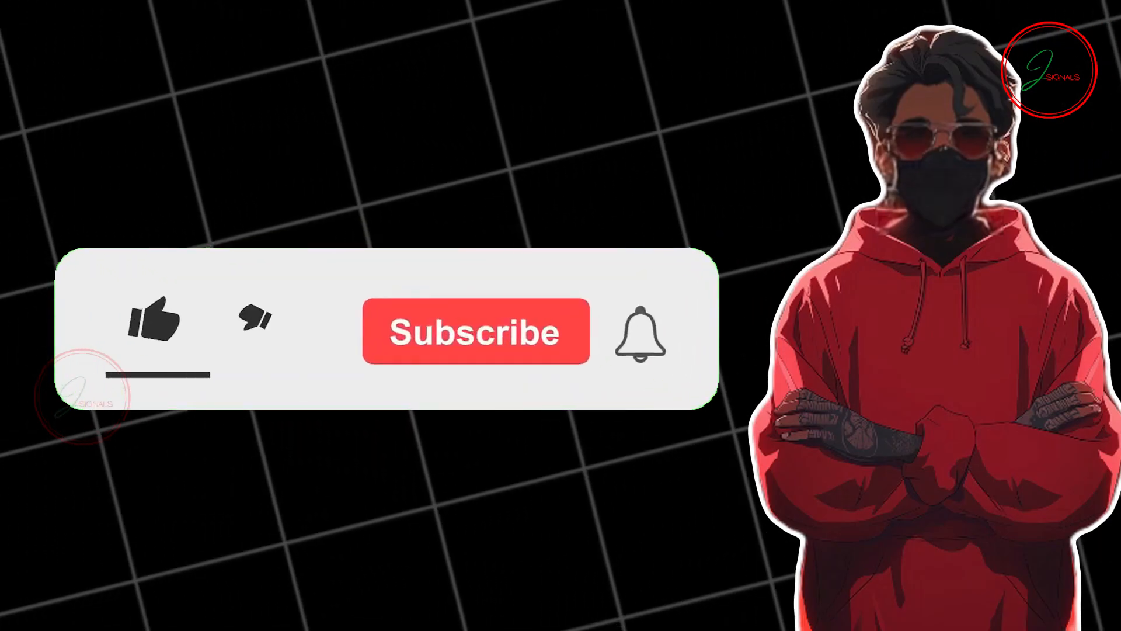
{"action": "left_click", "coordinate": [152, 322]}
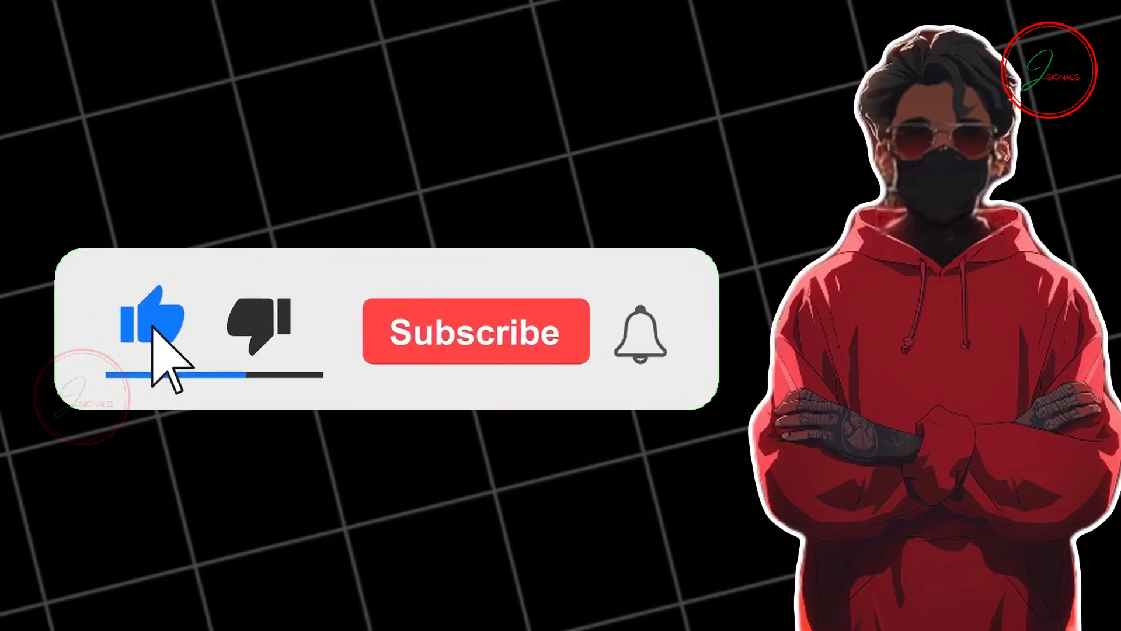
{"action": "left_click", "coordinate": [475, 330]}
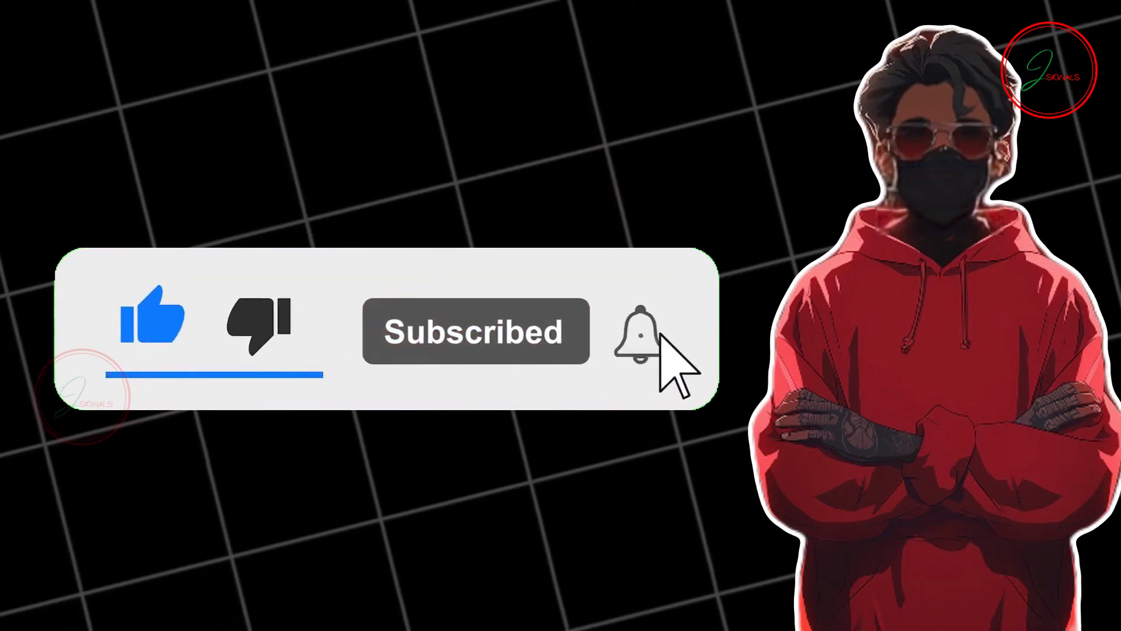
{"action": "left_click", "coordinate": [639, 330]}
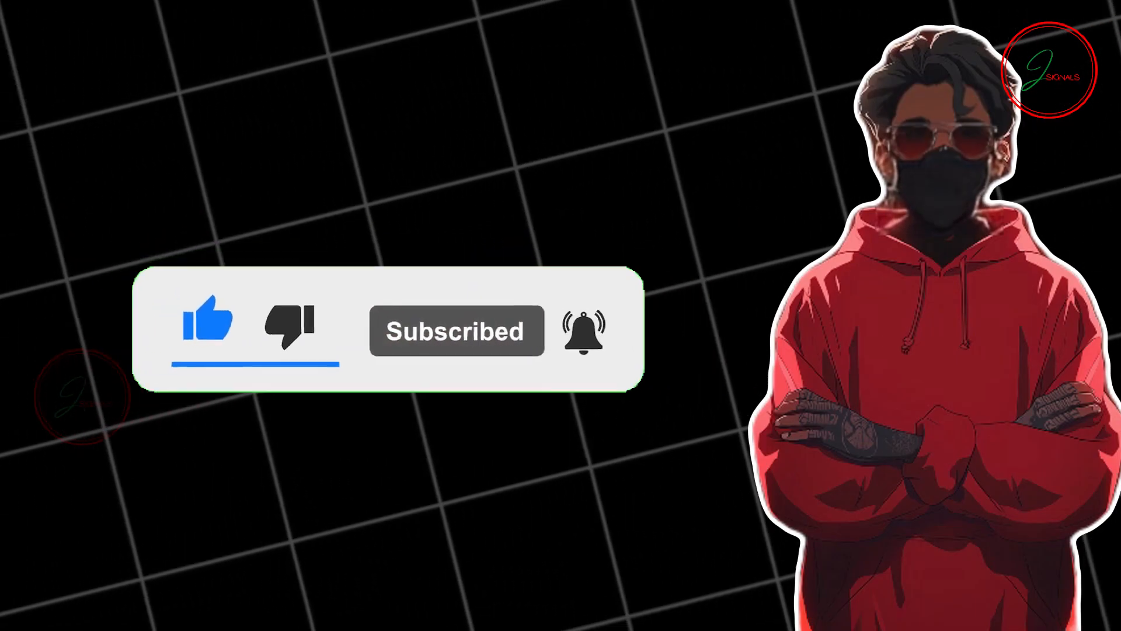